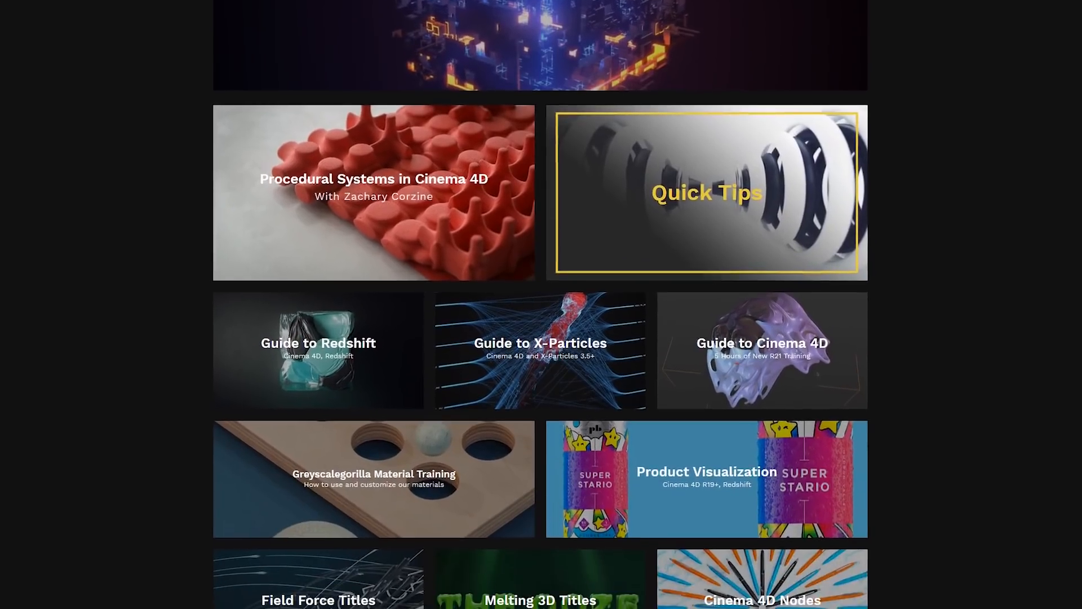
Scroll the Quick Tips page to 'How To Make This Stitching Effect' and play it.
scroll("down", 3)
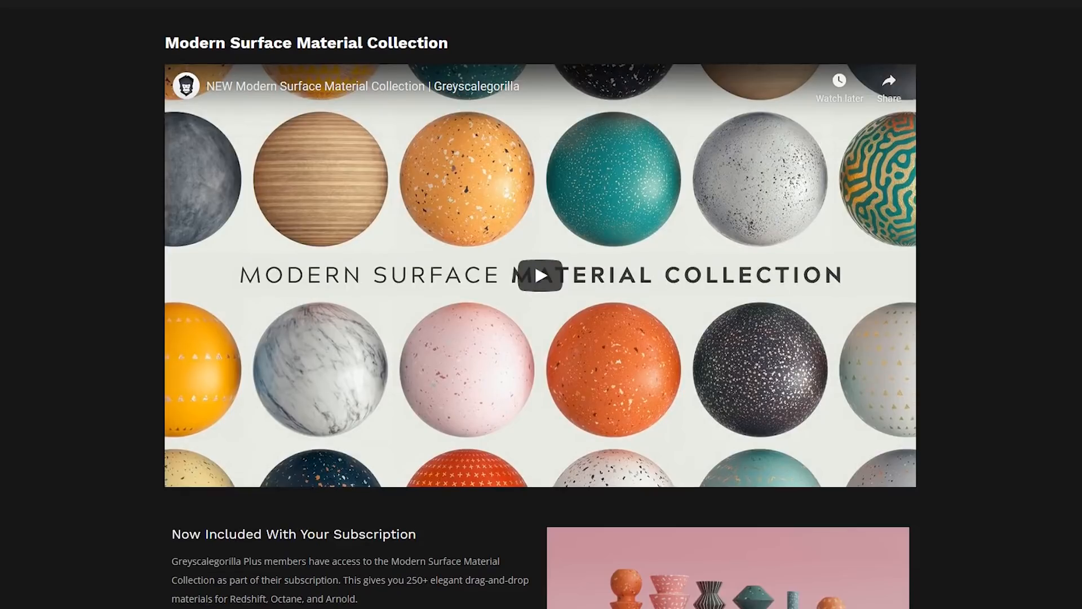
scroll("down", 3)
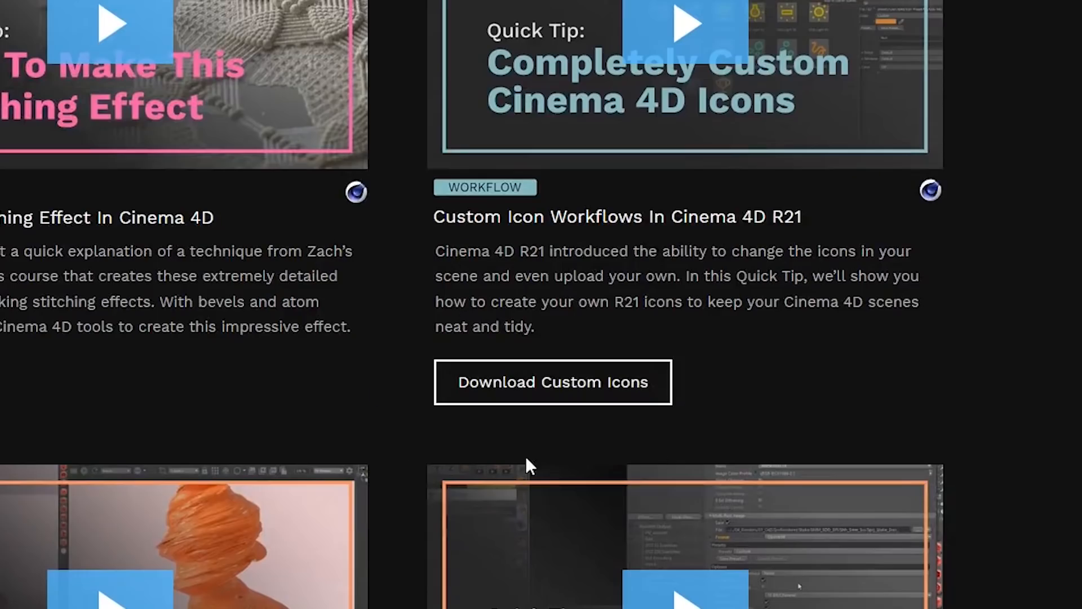
mouse_move(615, 445)
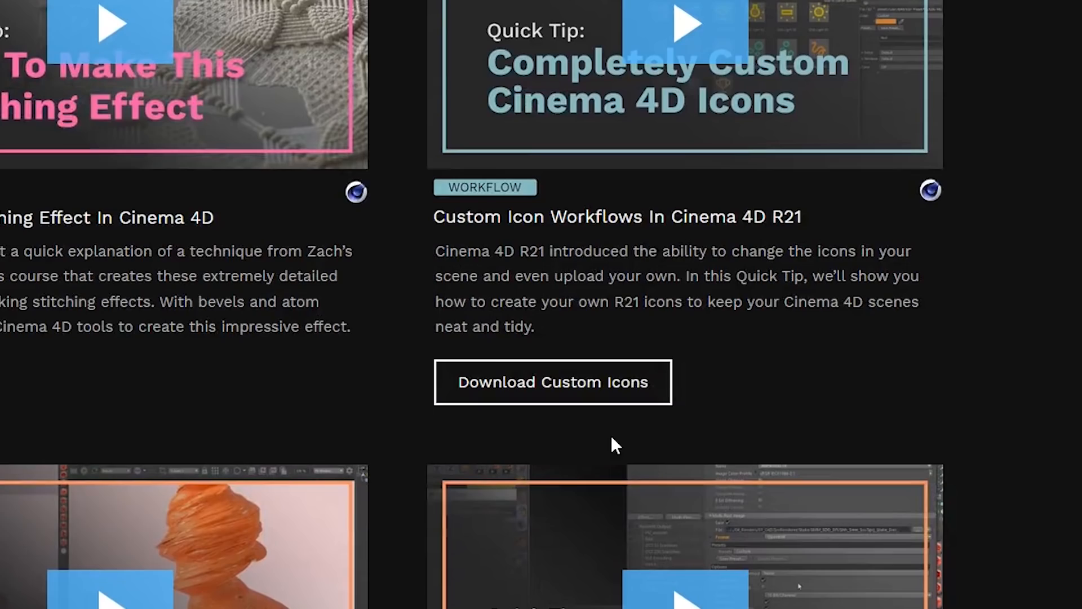
scroll("up", 3)
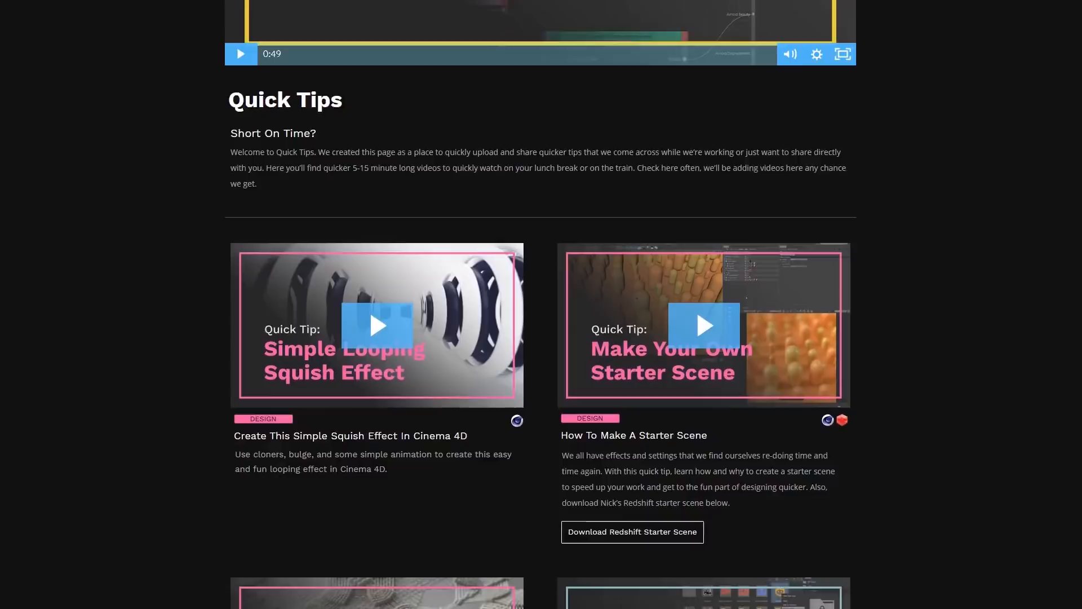
scroll("down", 3)
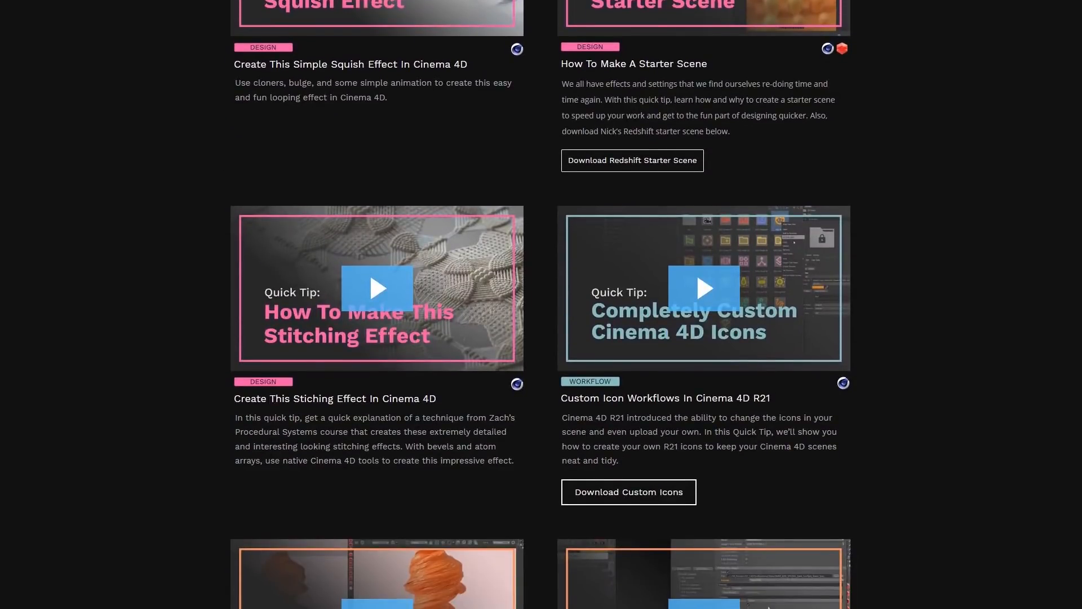
scroll("down", 3)
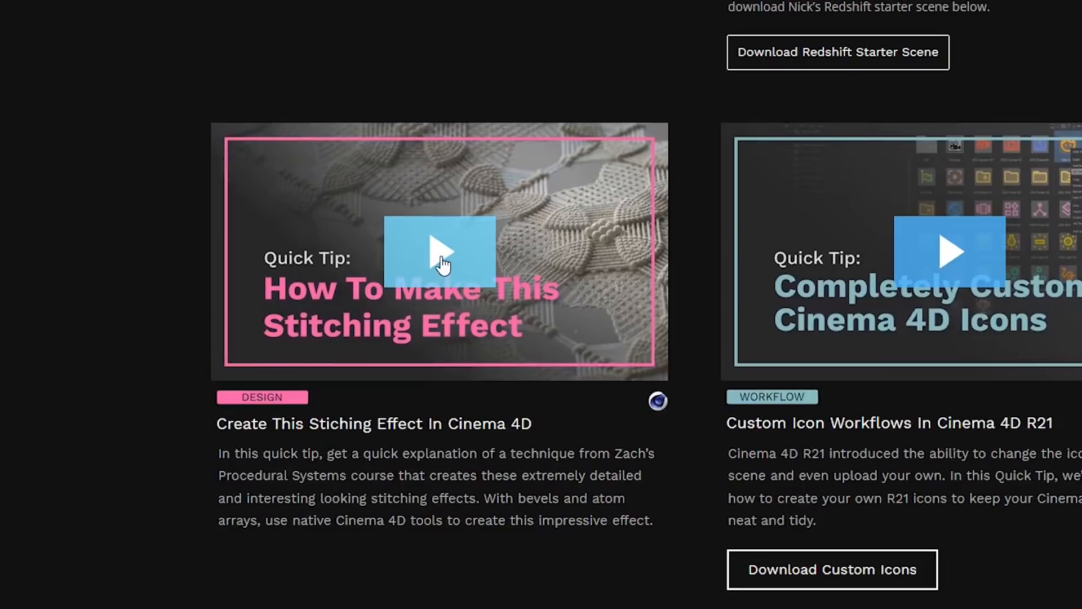
left_click(439, 250)
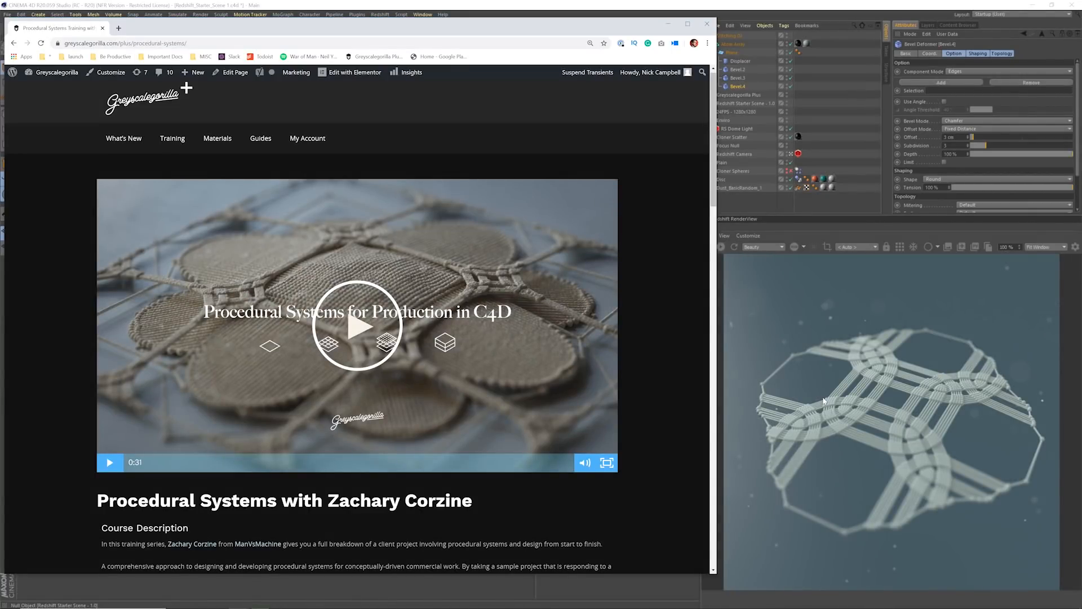
mouse_move(861, 402)
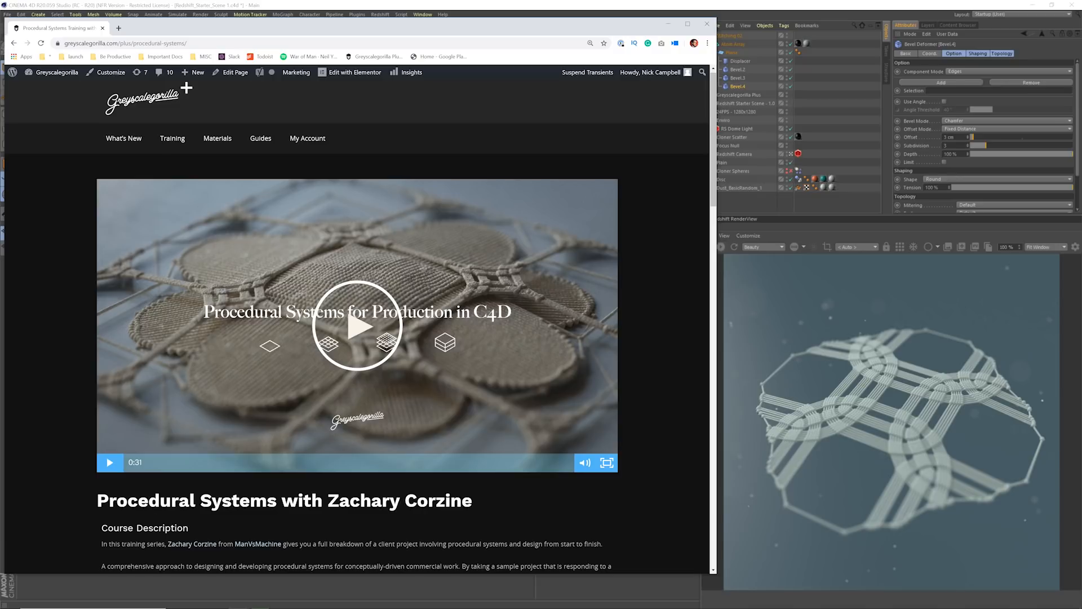
mouse_move(691, 172)
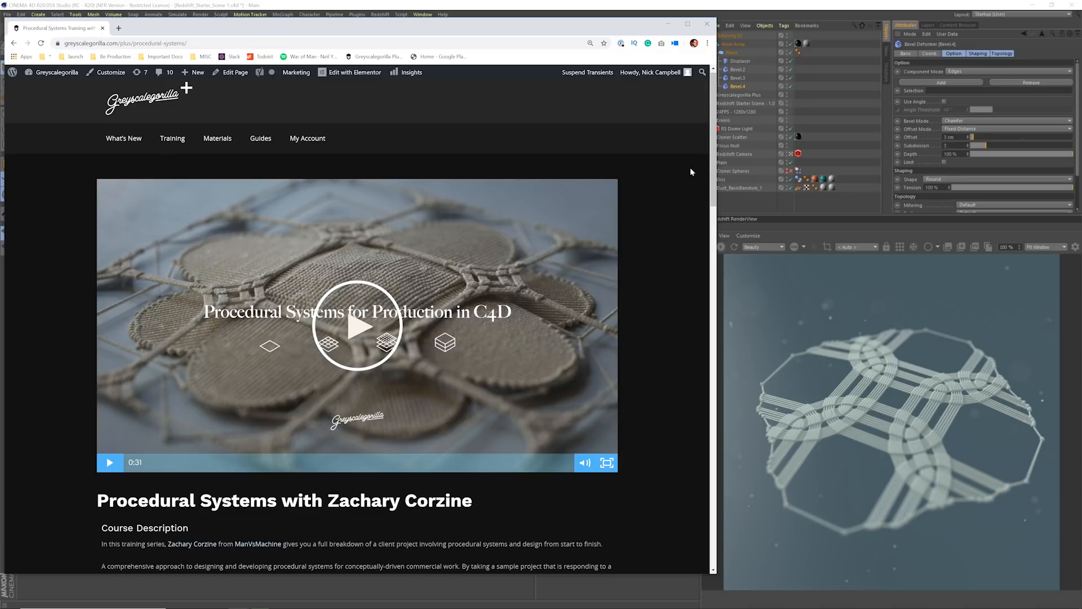
mouse_move(658, 313)
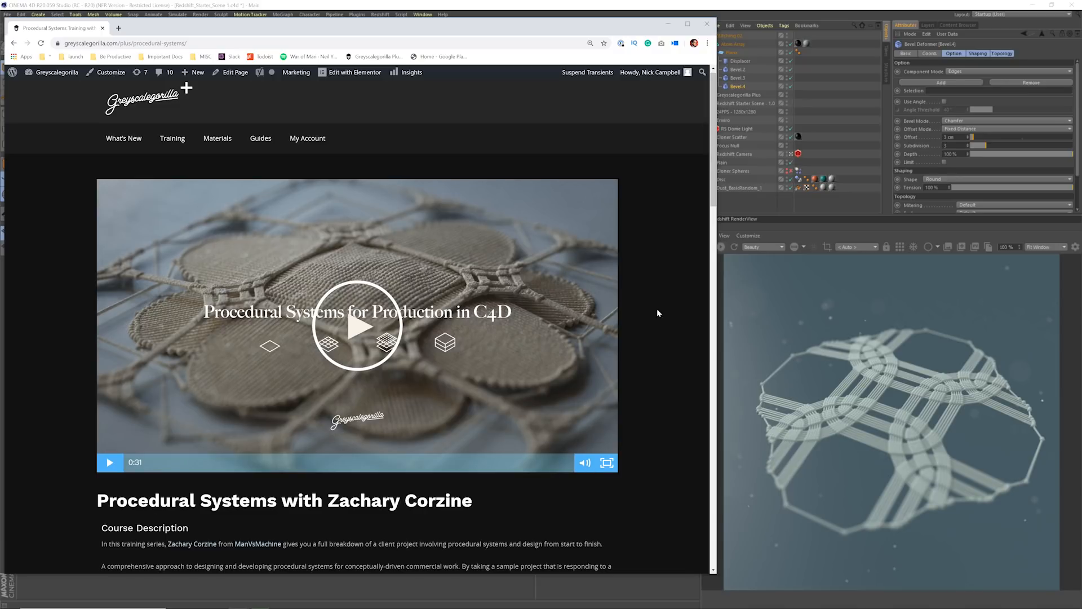
mouse_move(578, 316)
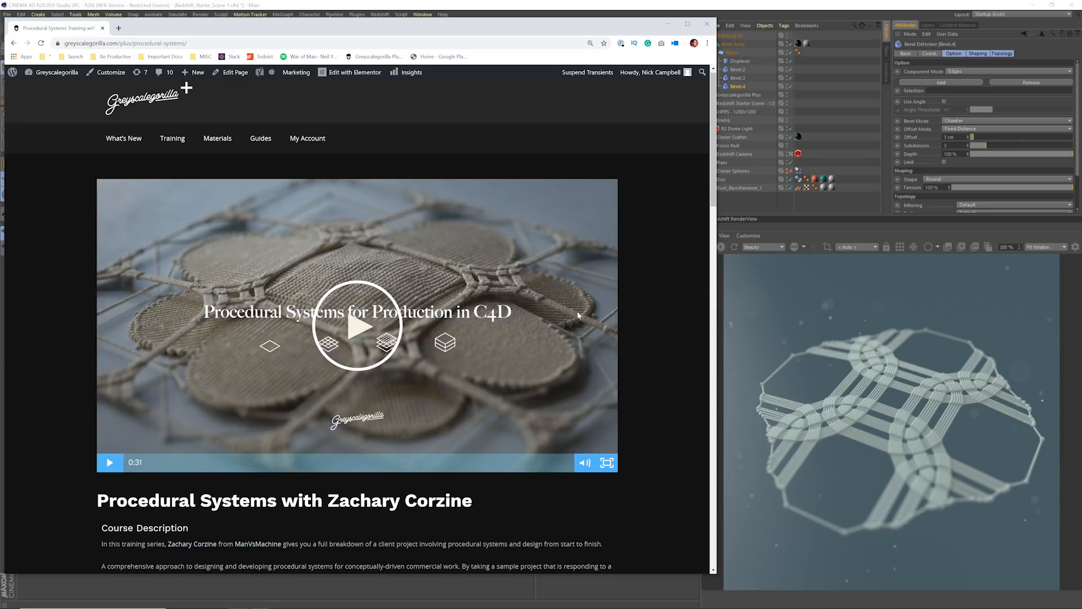
mouse_move(605, 354)
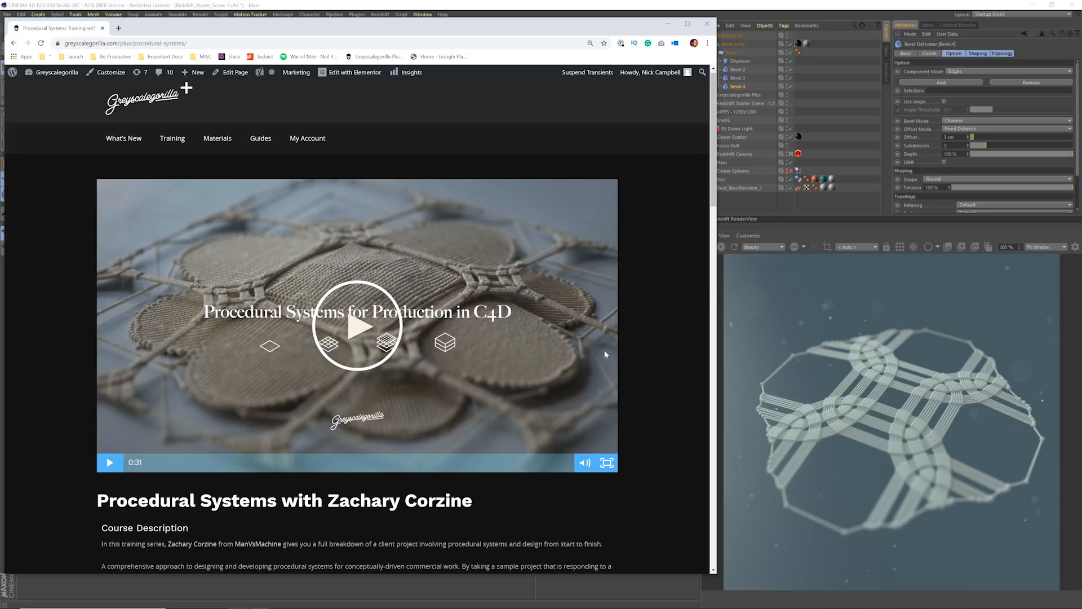
mouse_move(461, 268)
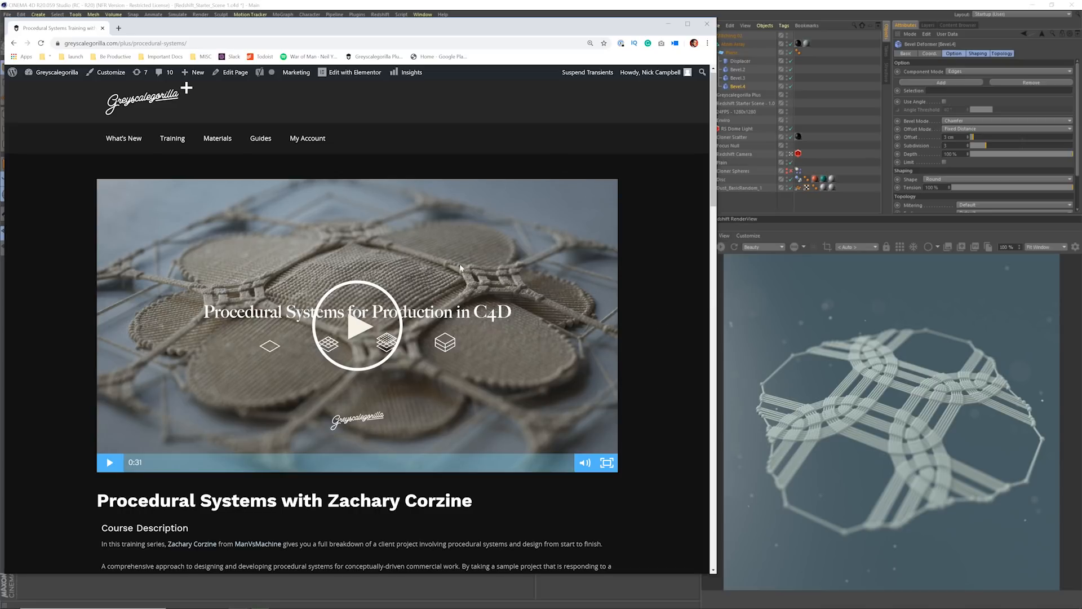
mouse_move(605, 280)
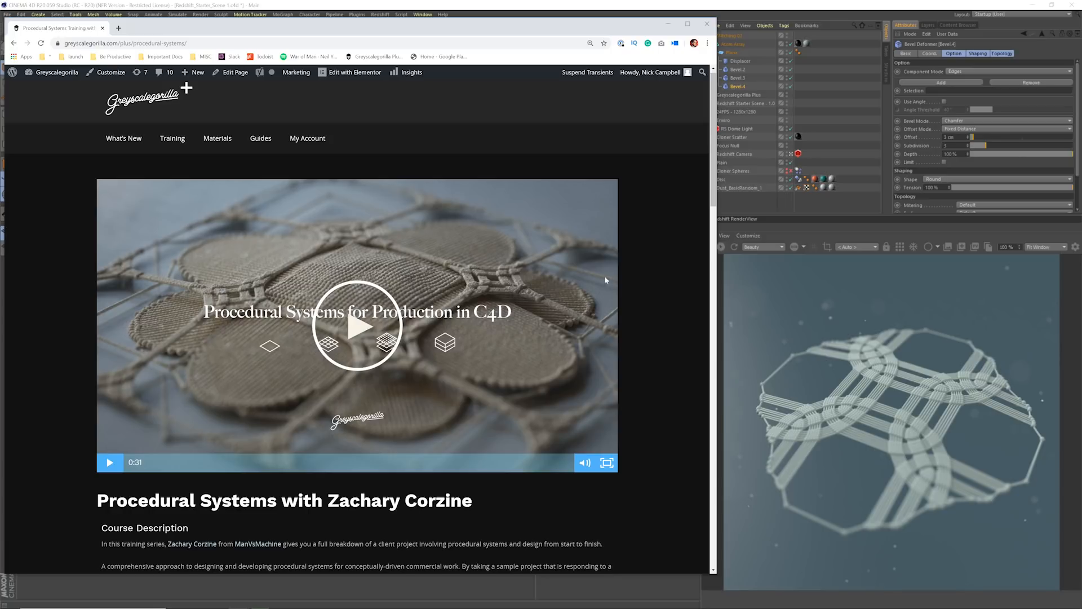
scroll("down", 3)
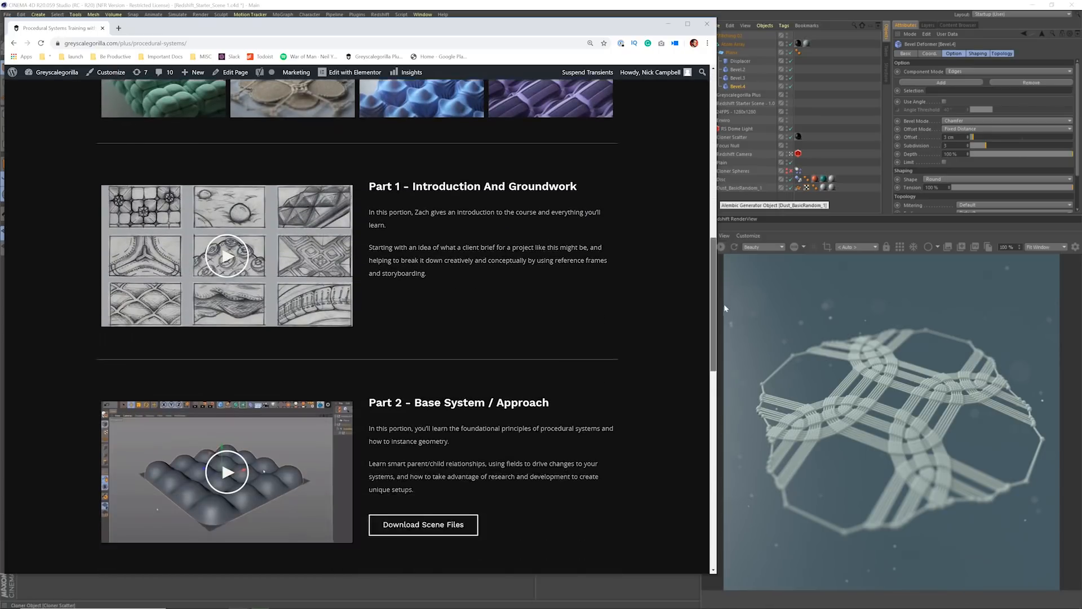
scroll("down", 3)
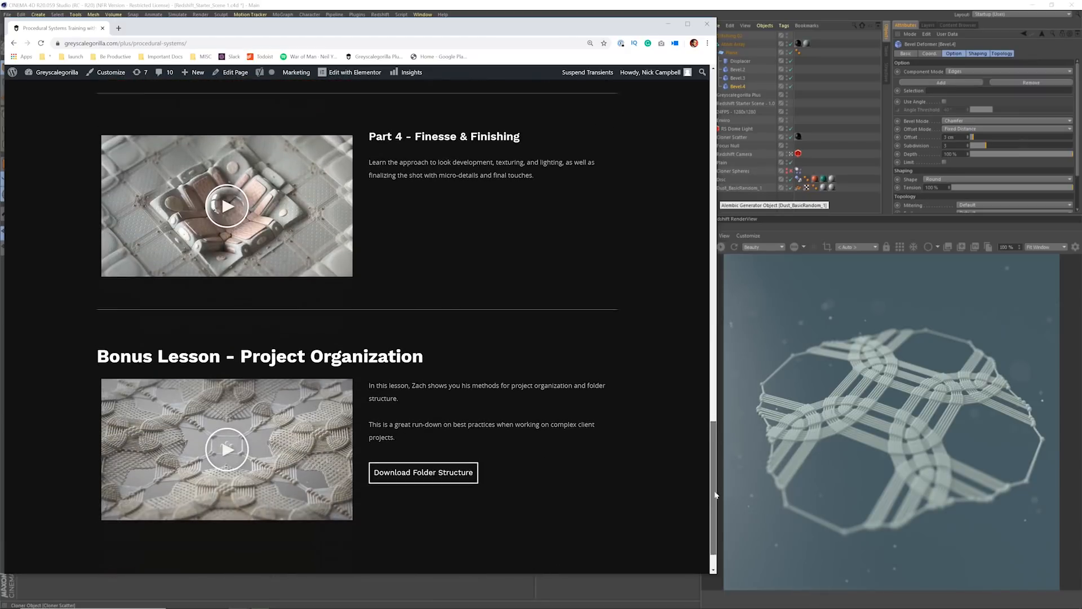
scroll("up", 3)
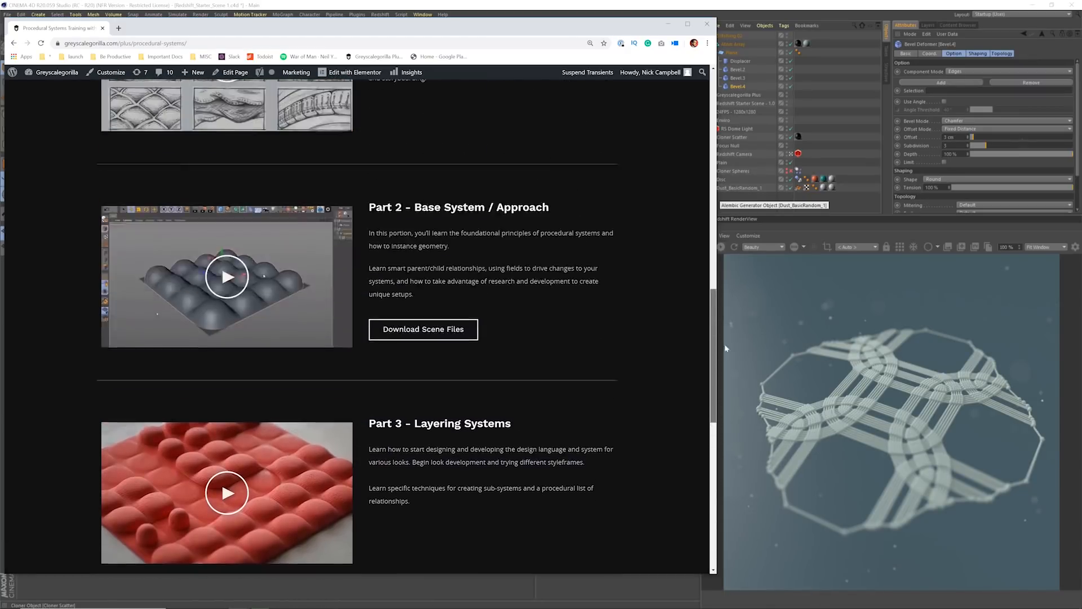
scroll("up", 3)
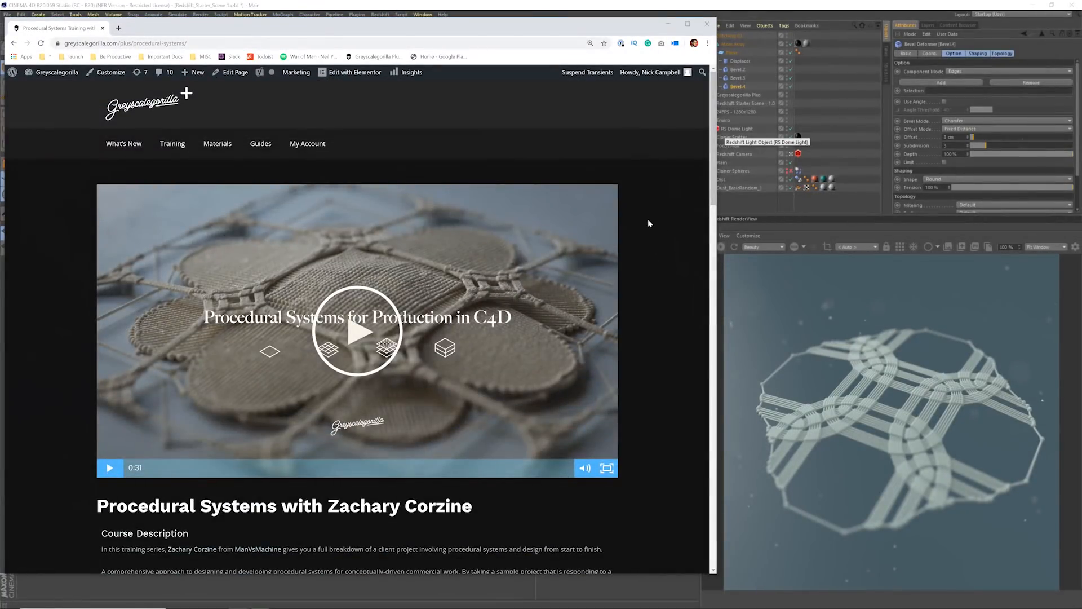
mouse_move(479, 431)
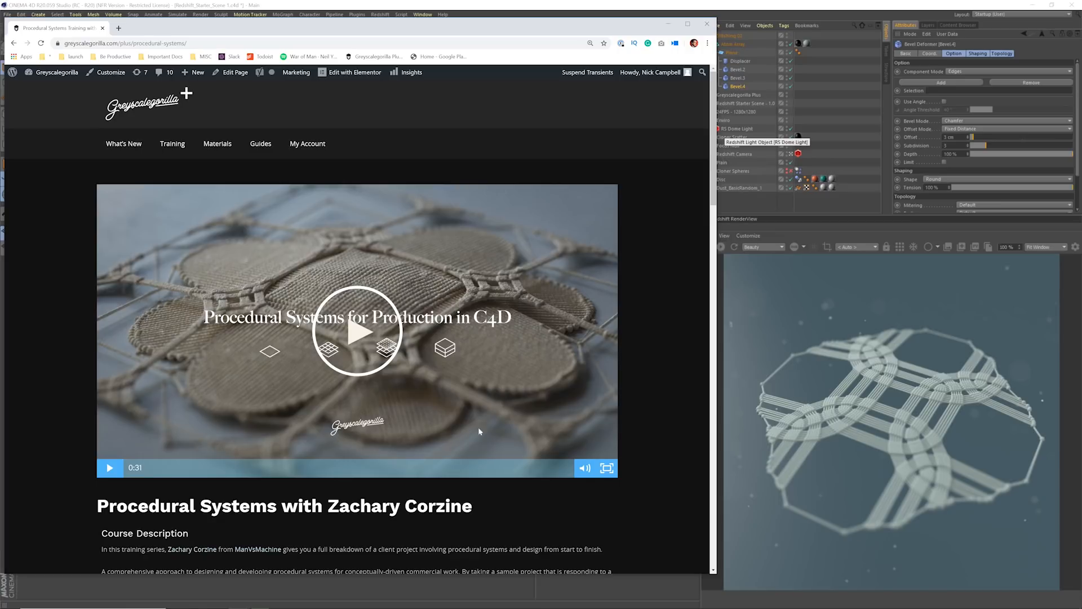
mouse_move(560, 231)
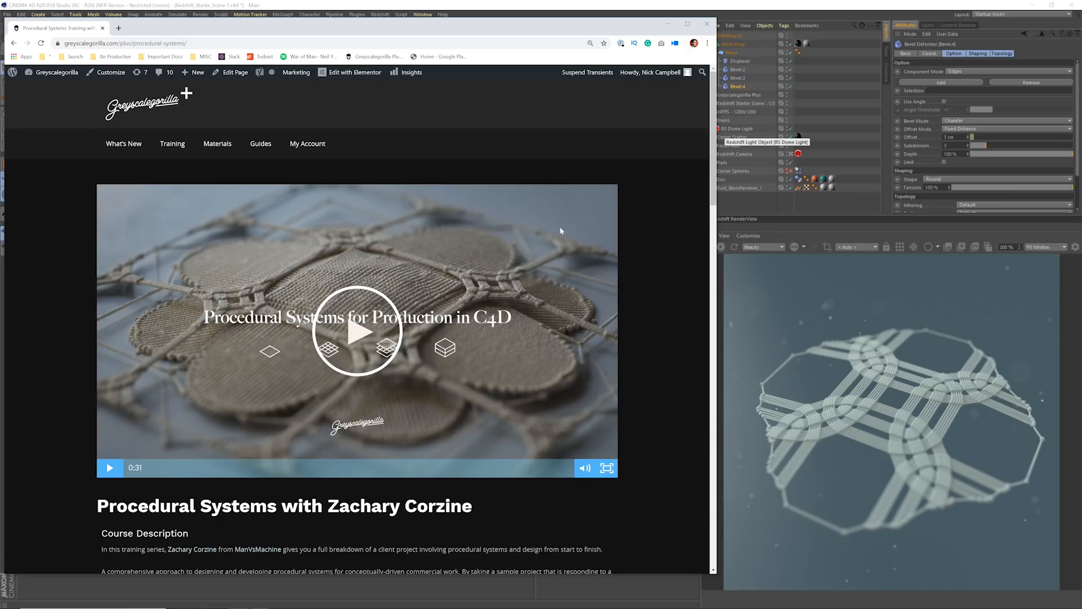
mouse_move(785, 273)
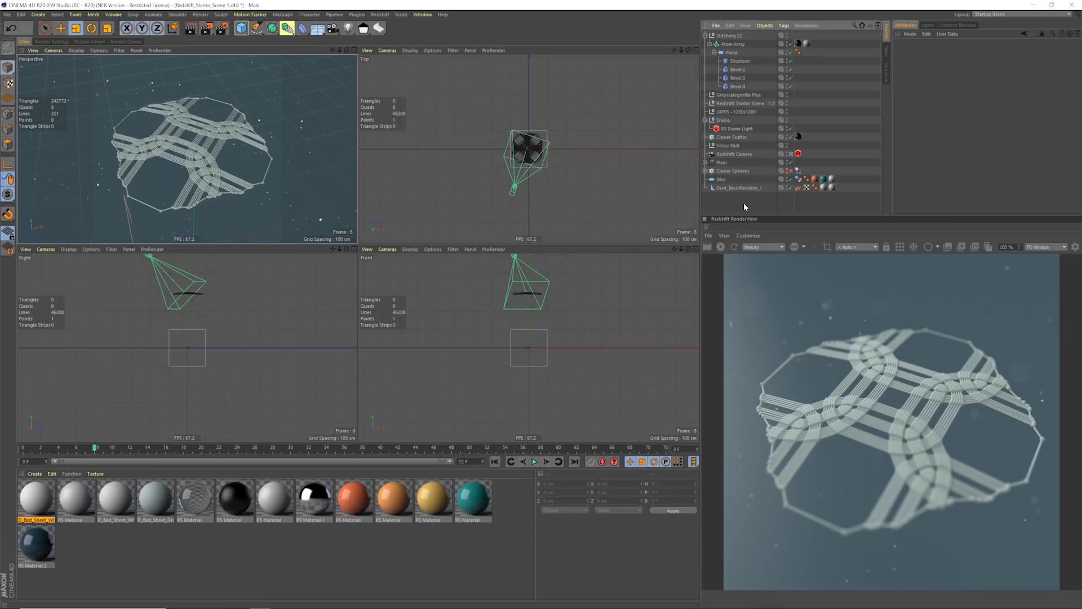
Add a single Plane primitive to the new empty scene.
left_click(720, 179)
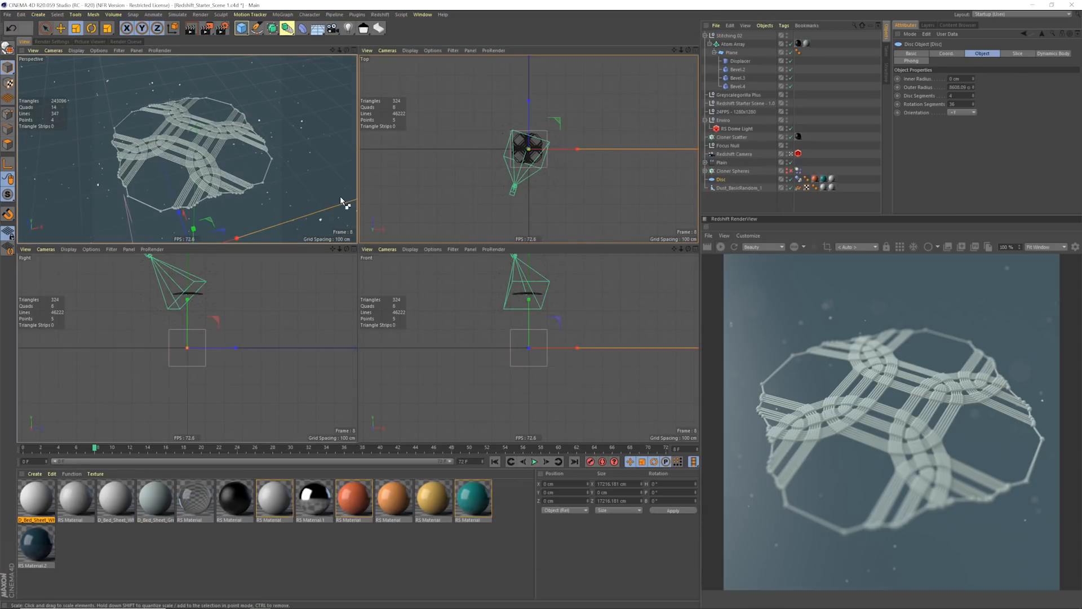
left_click(259, 27)
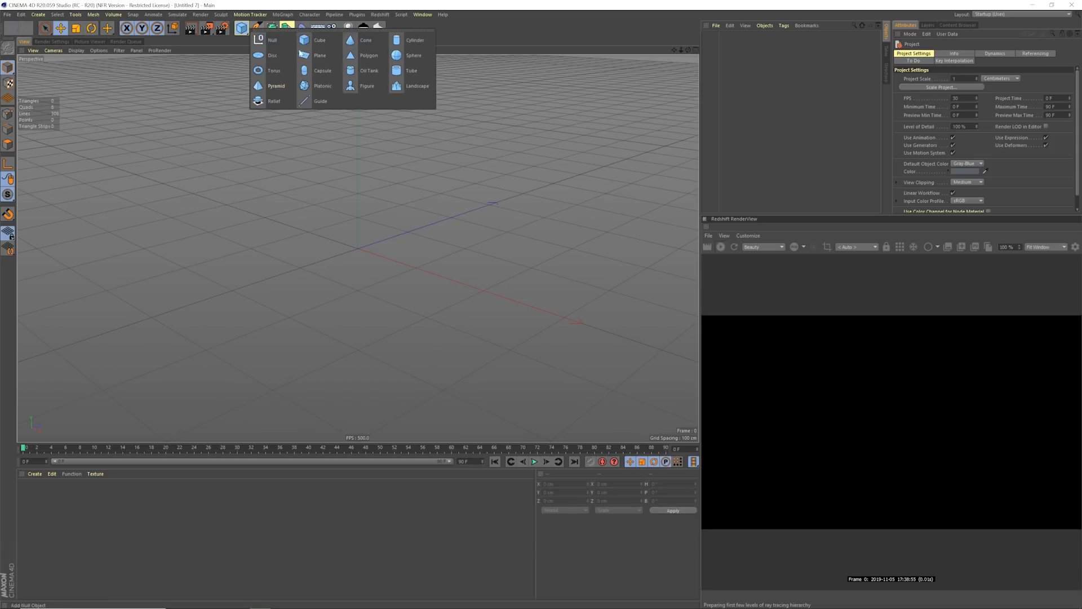
left_click(320, 55)
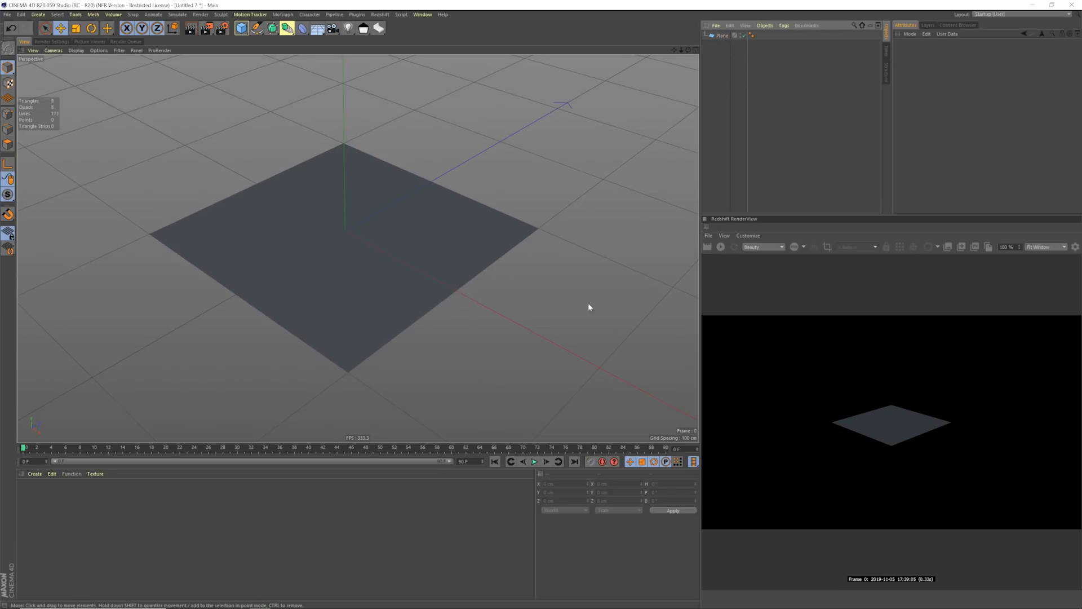
left_click(409, 258)
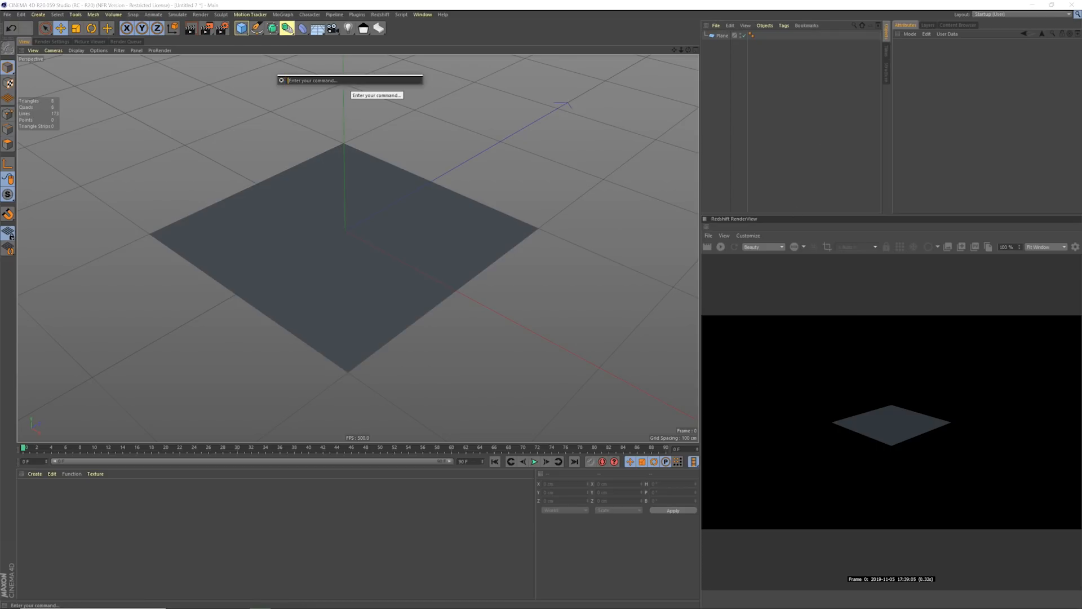
Add an Atom Array via Commander search 'atom' and parent the Plane under it.
type("atom")
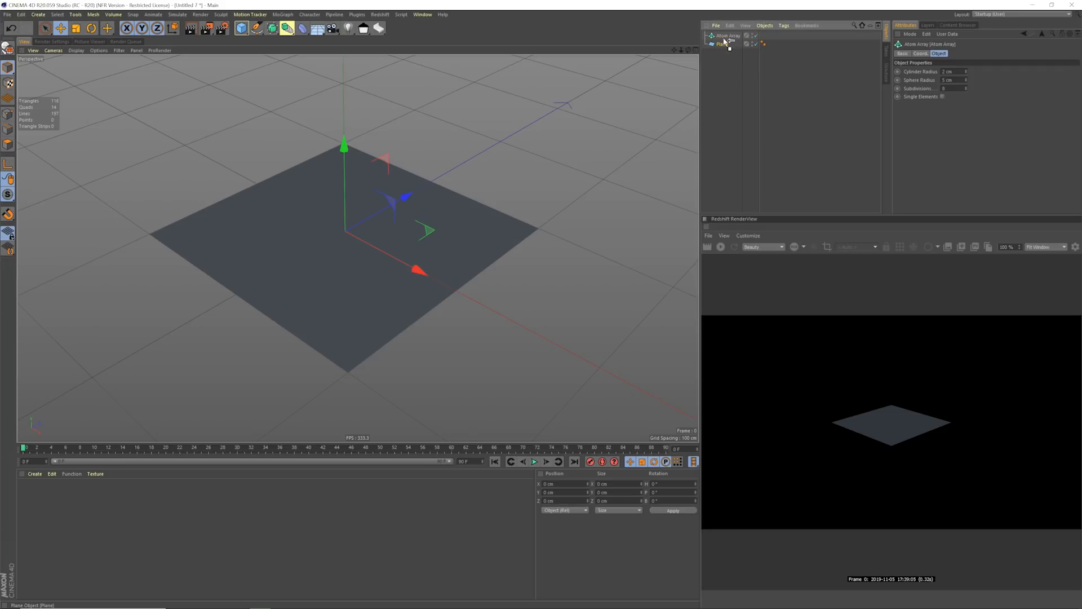
left_click(726, 44)
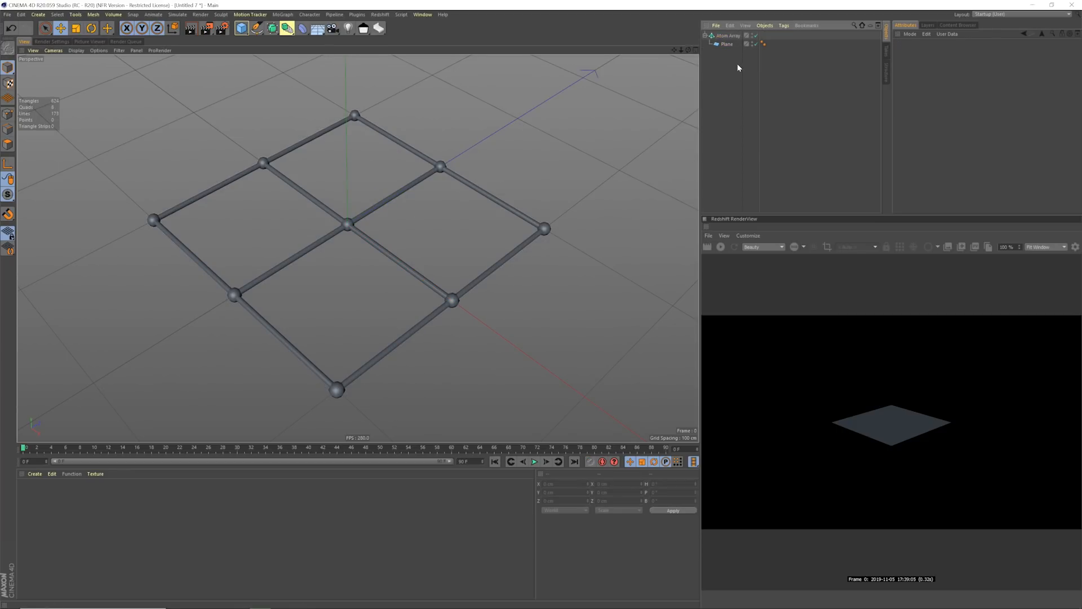
left_click(854, 26)
type("bevel")
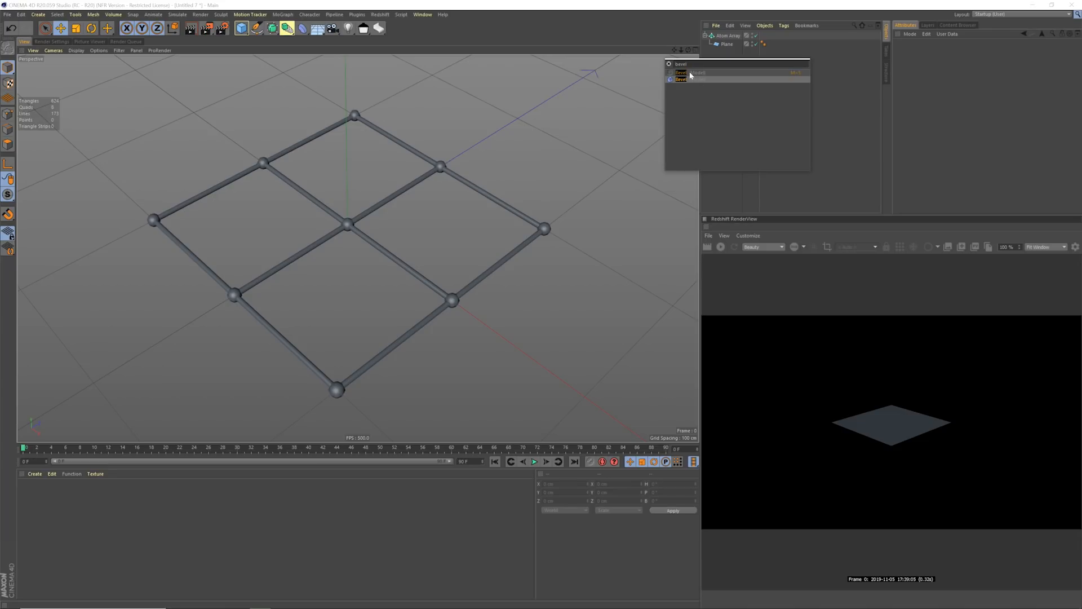
Add a Bevel deformer under Plane in Points mode with a 34 cm offset.
left_click(734, 73)
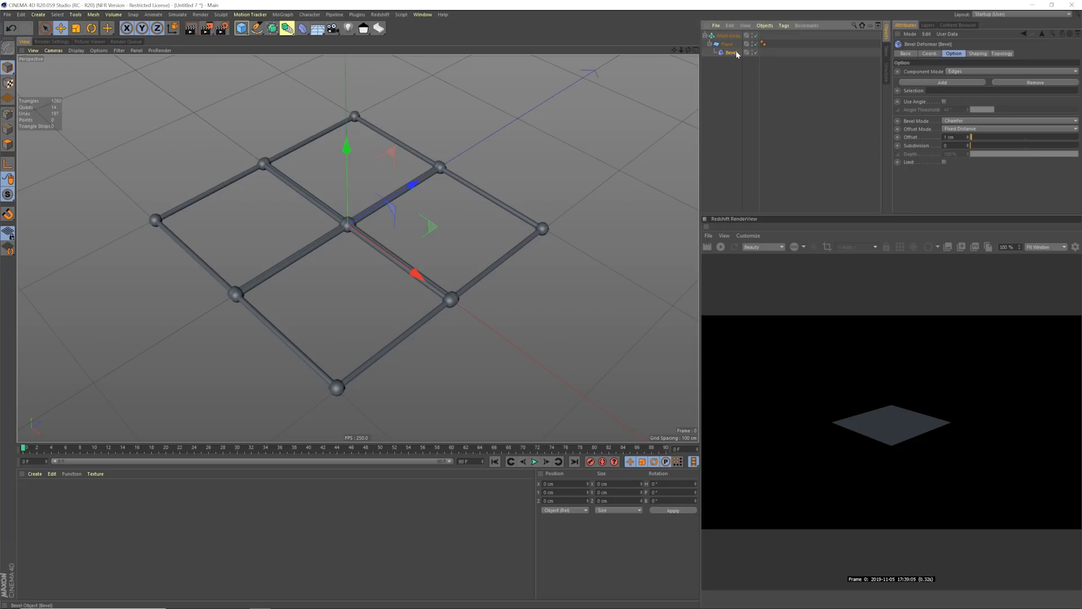
left_click(1008, 71)
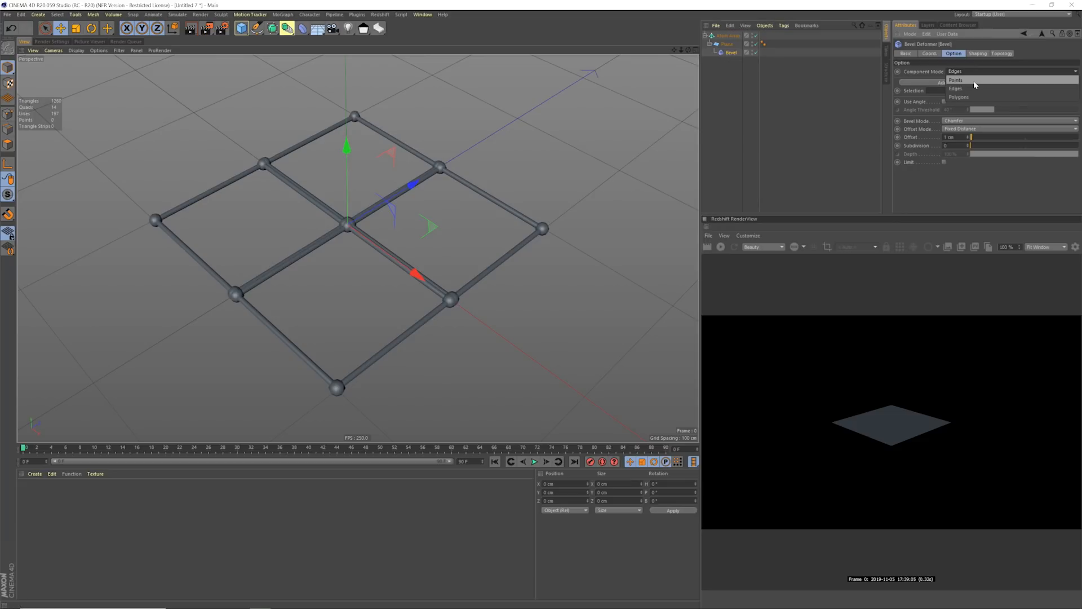
left_click(956, 81)
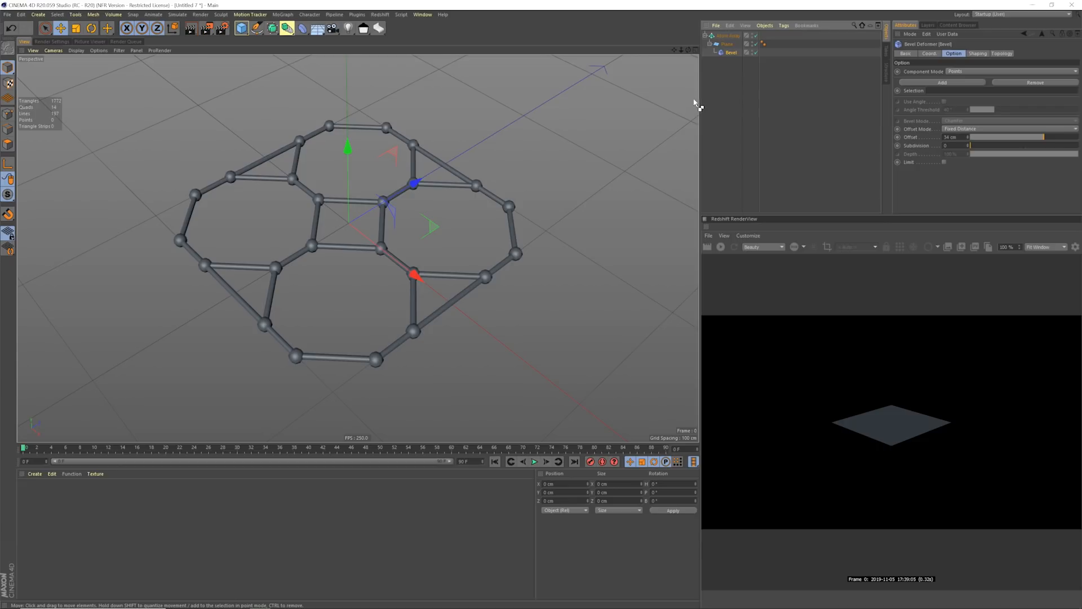
left_click(722, 35)
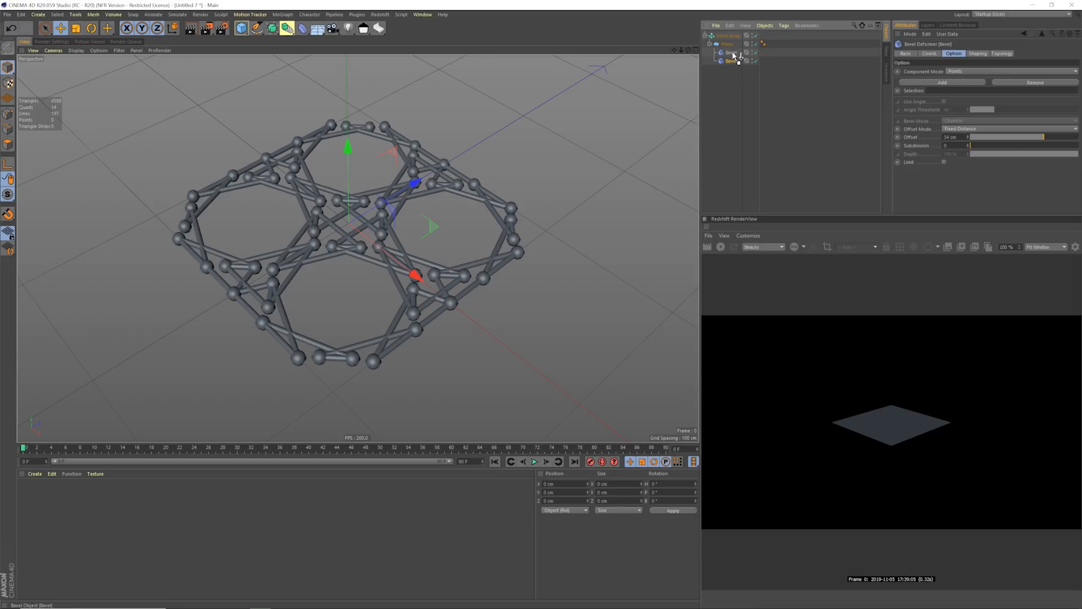
Select the duplicated Bevel deformer and check its Component Mode options.
left_click(753, 61)
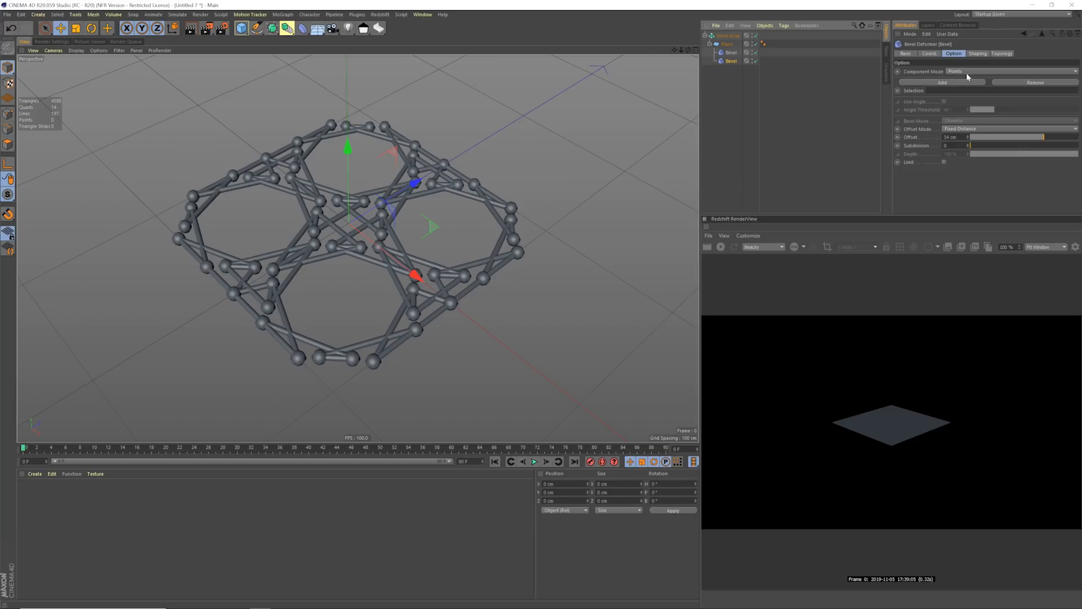
left_click(1001, 71)
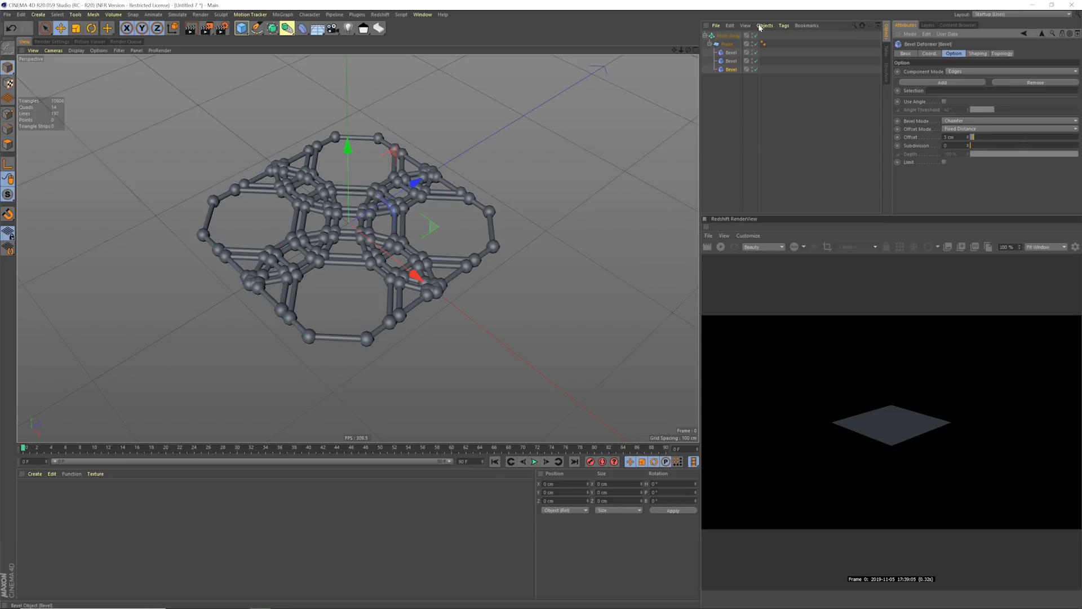
Select the Atom Array and enter a 2 cm Sphere Radius.
left_click(726, 35)
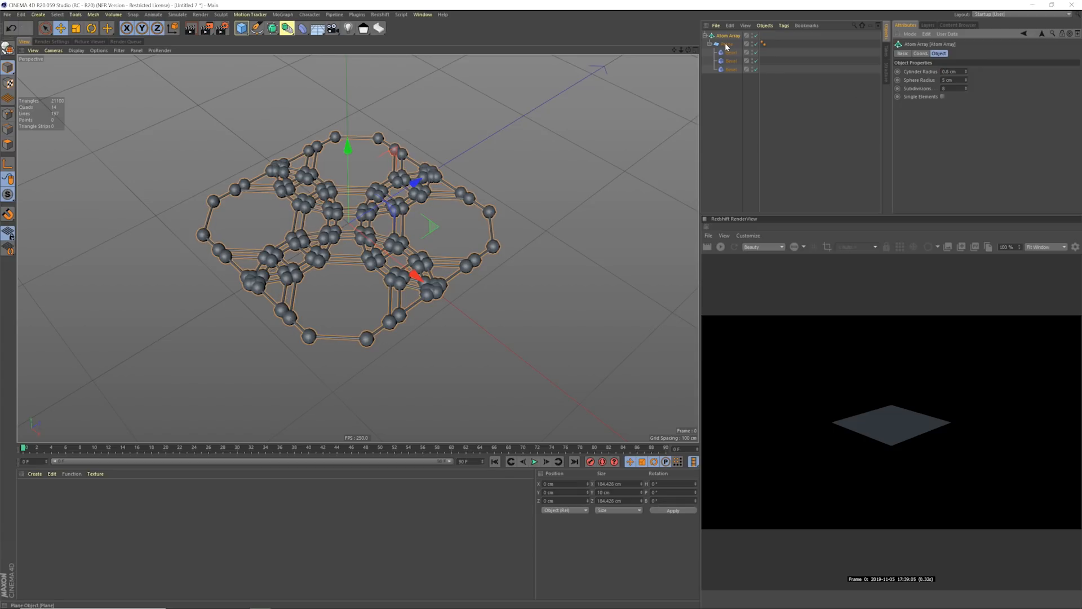
triple_click(951, 80)
type("2")
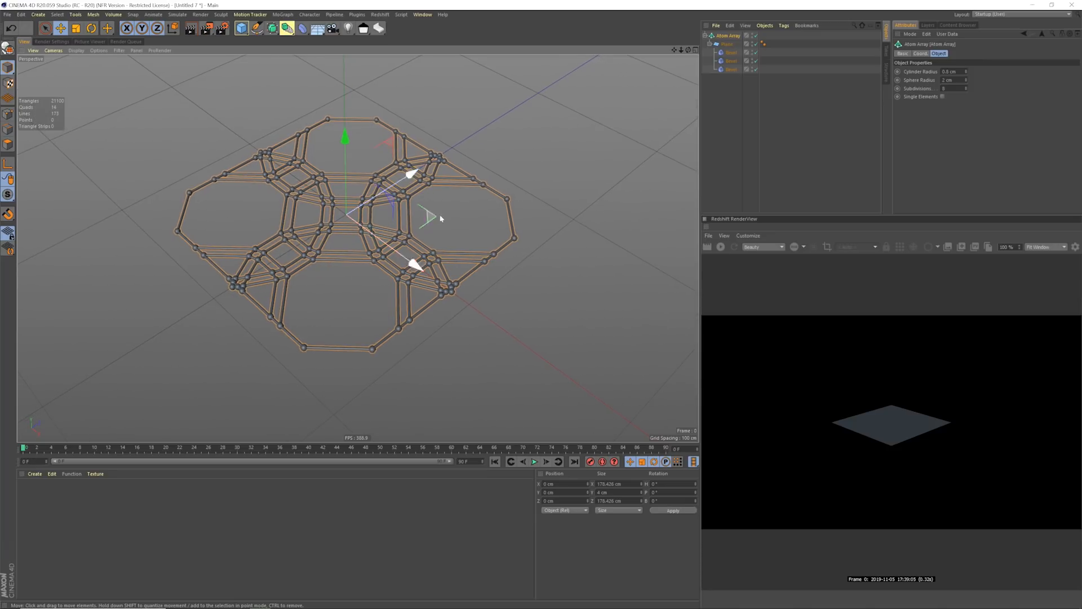
Set the 12 cm edge Bevel's Subdivision to 1.
left_click(731, 61)
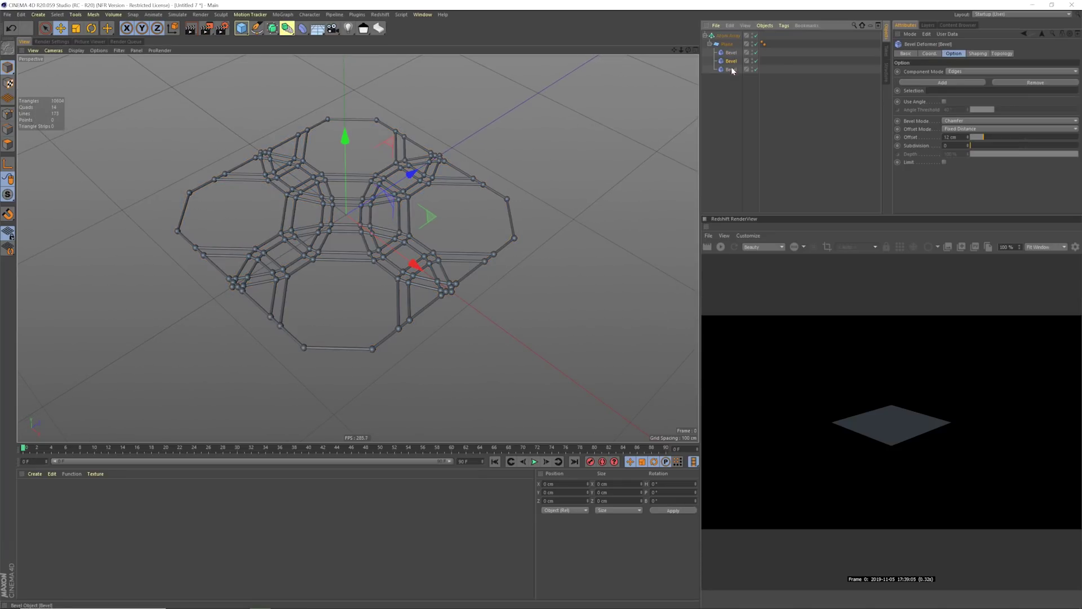
mouse_move(756, 82)
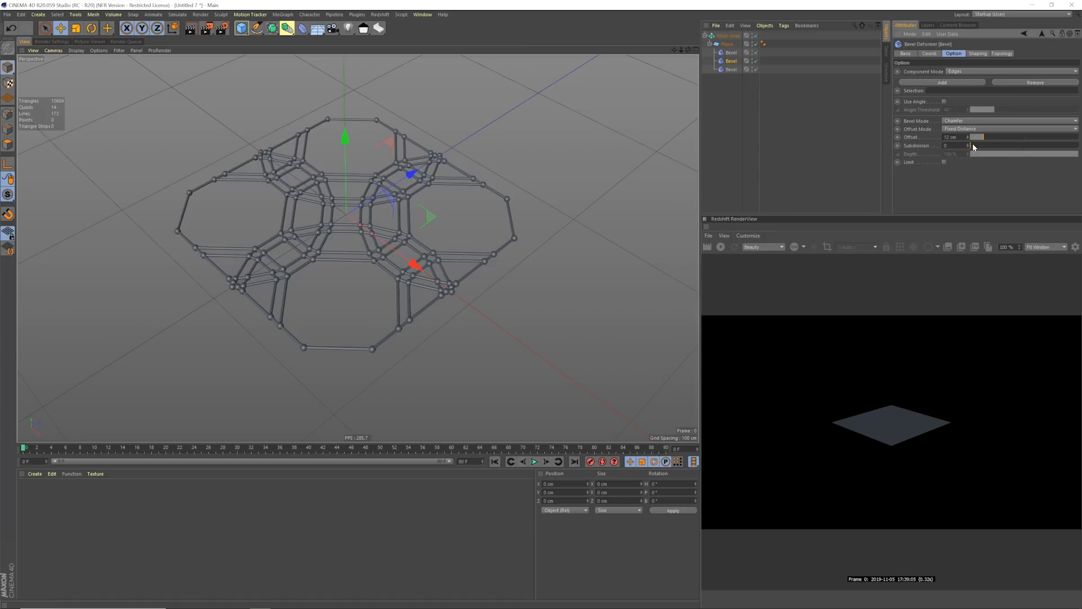
left_click(956, 146)
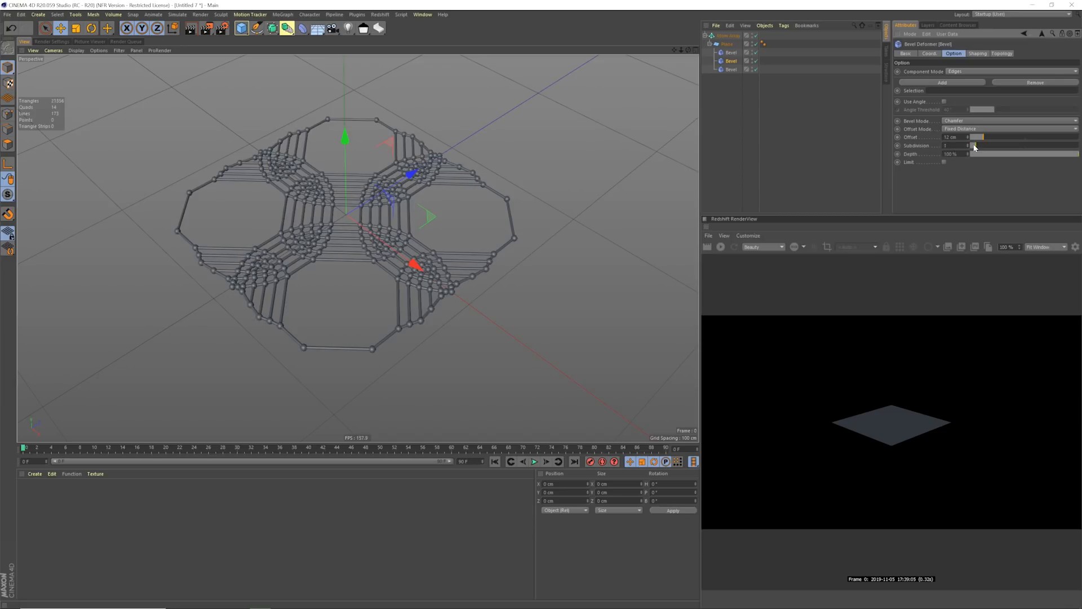
mouse_move(805, 164)
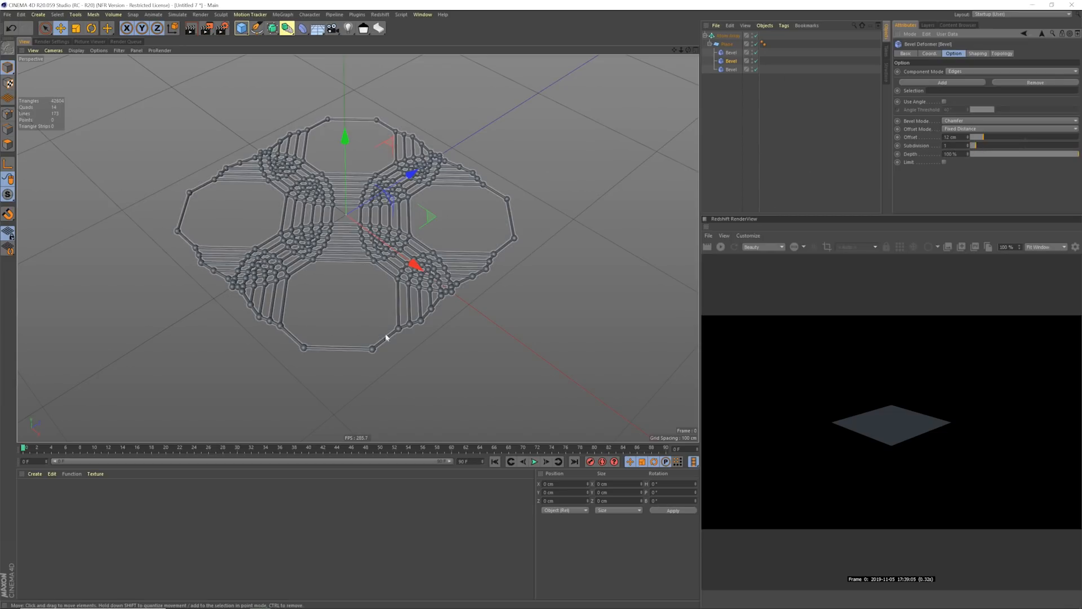
mouse_move(573, 209)
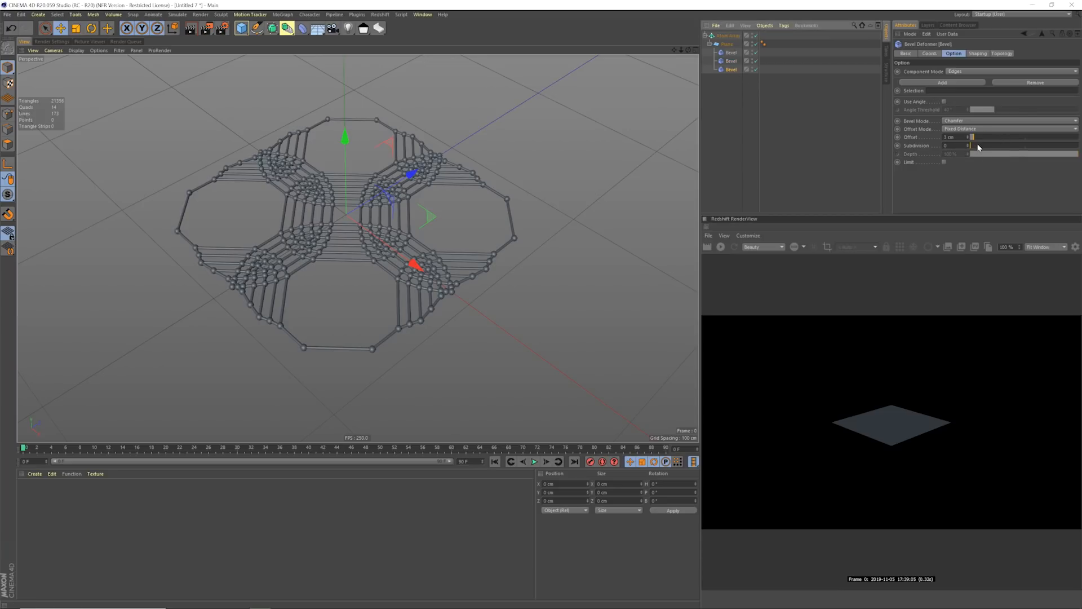
Raise the 1 cm Bevel's subdivisions twice and orbit to inspect the braided strands.
left_click(974, 145)
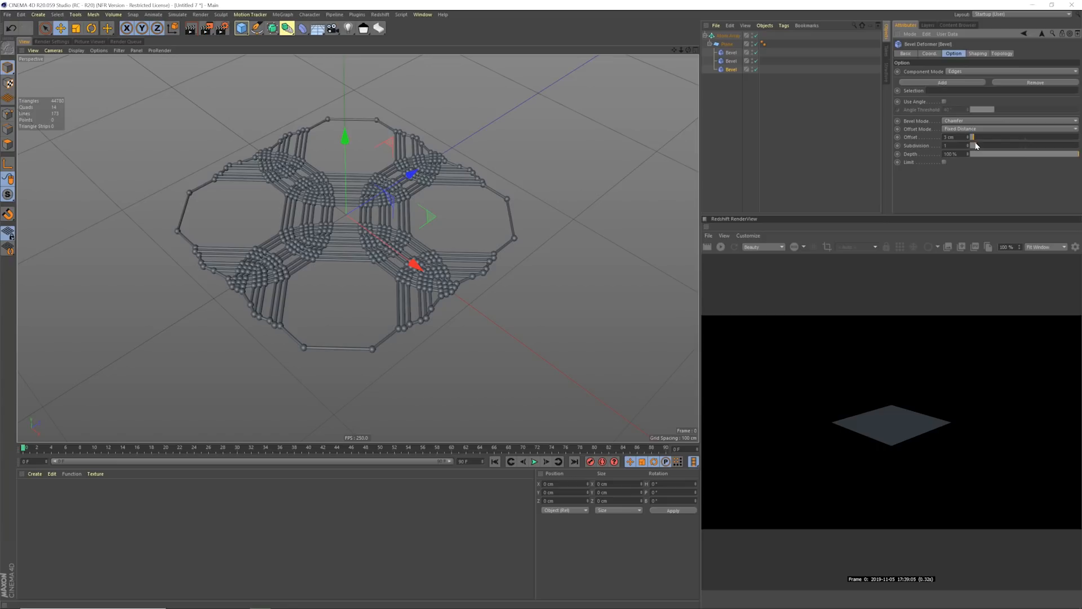
left_click(980, 145)
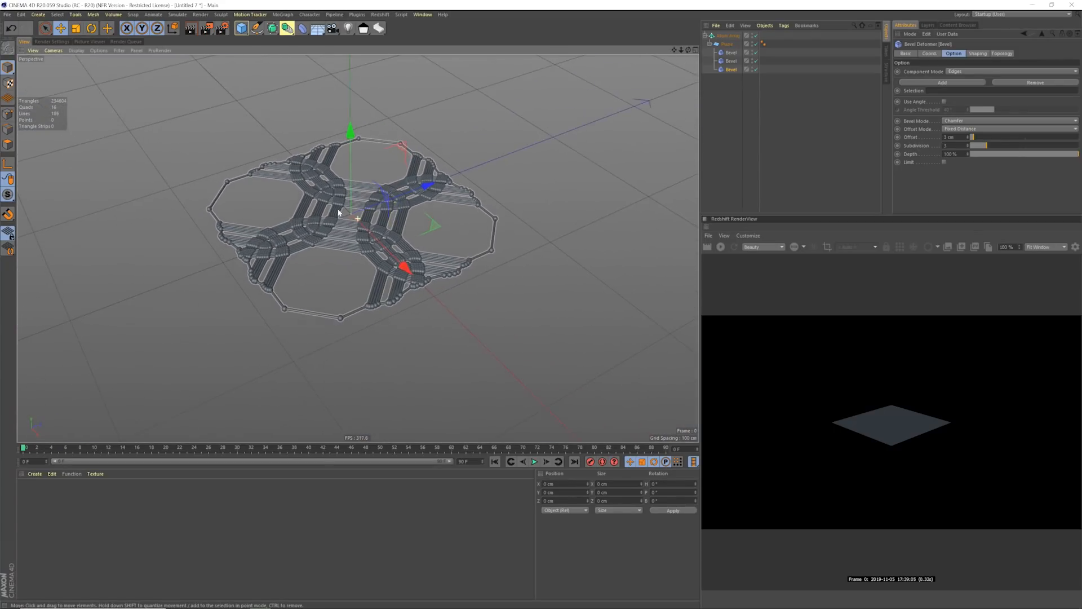
left_click_drag(338, 210, 345, 203)
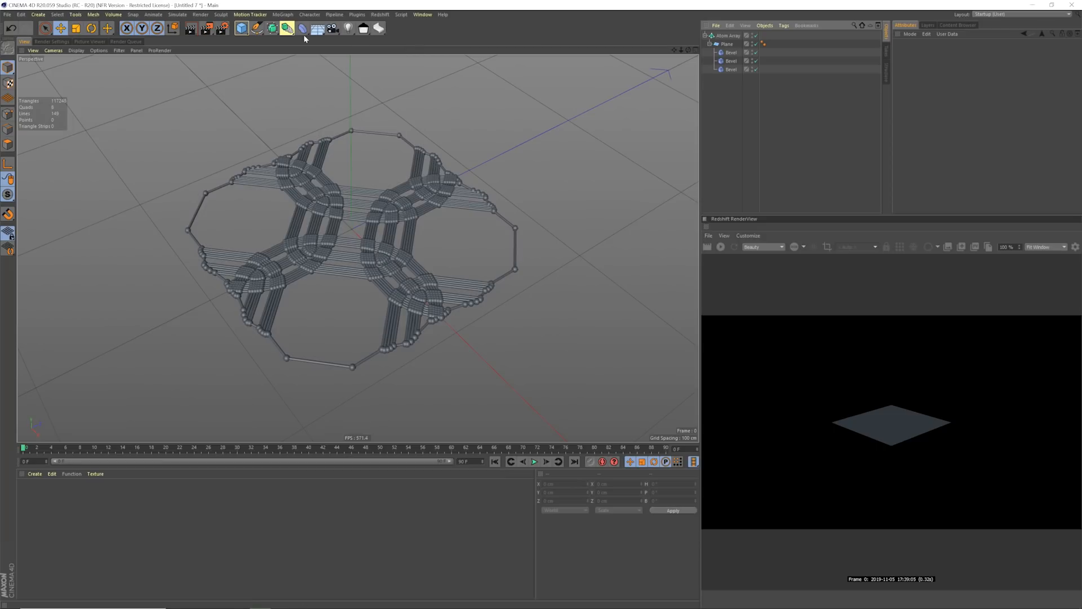
Add a Displacer deformer from the Deformer palette and select it under Plane.
left_click(302, 28)
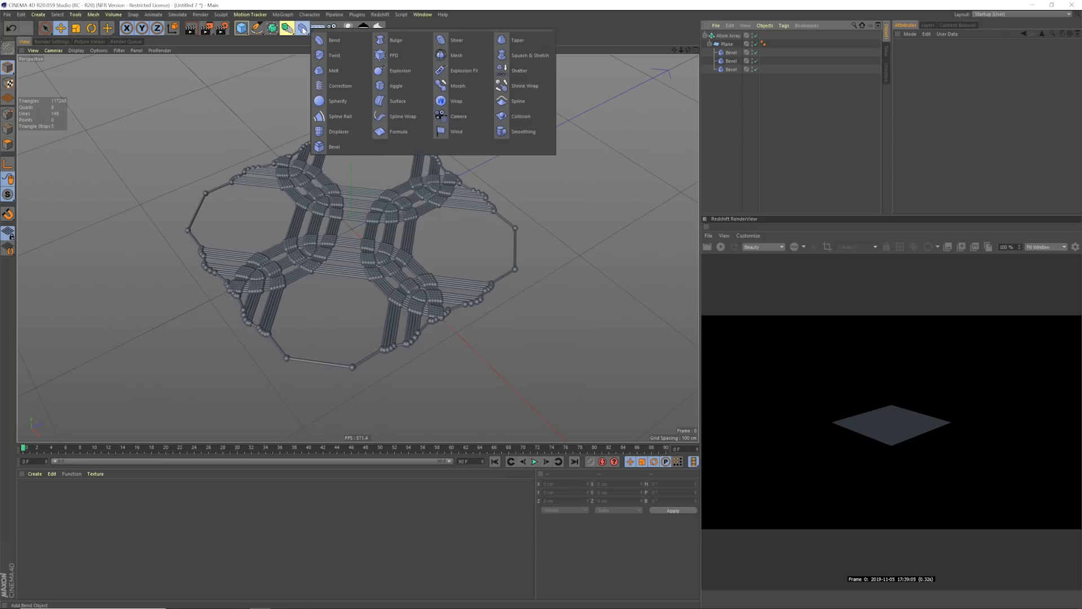
left_click(339, 132)
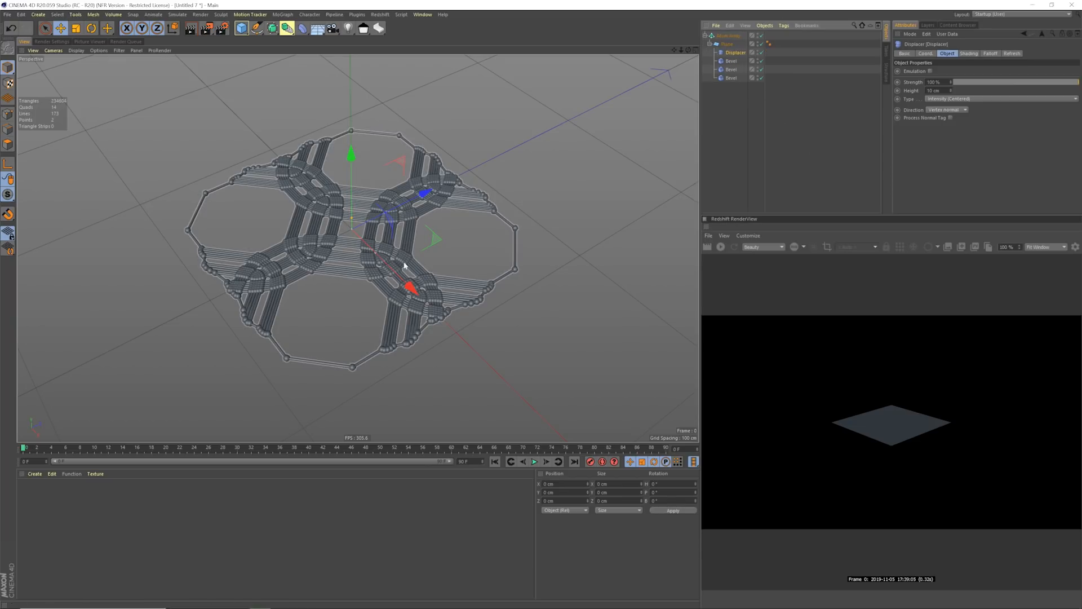
mouse_move(363, 213)
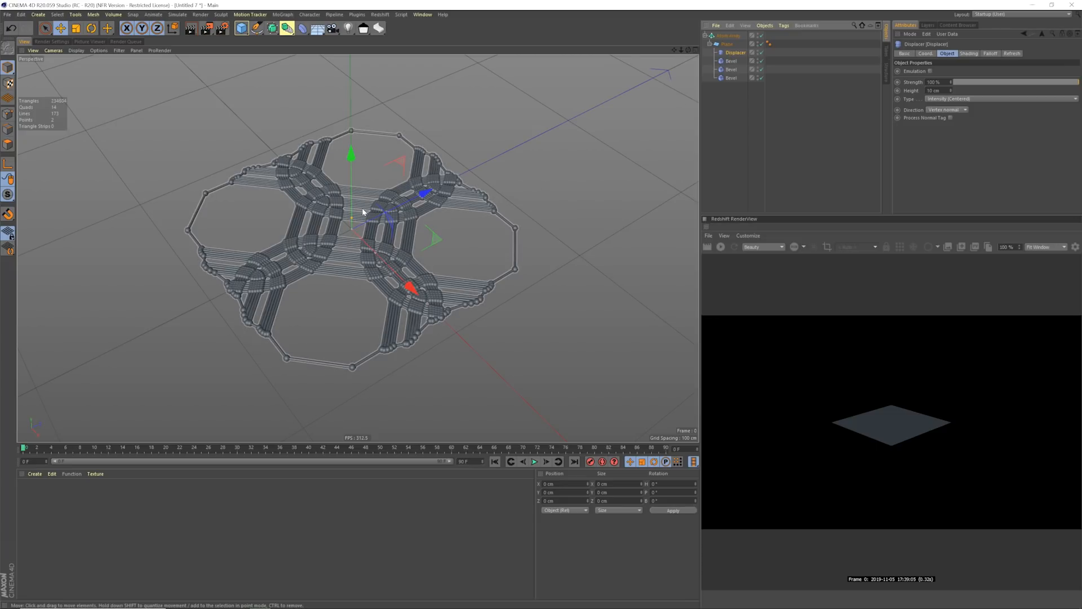
left_click(731, 69)
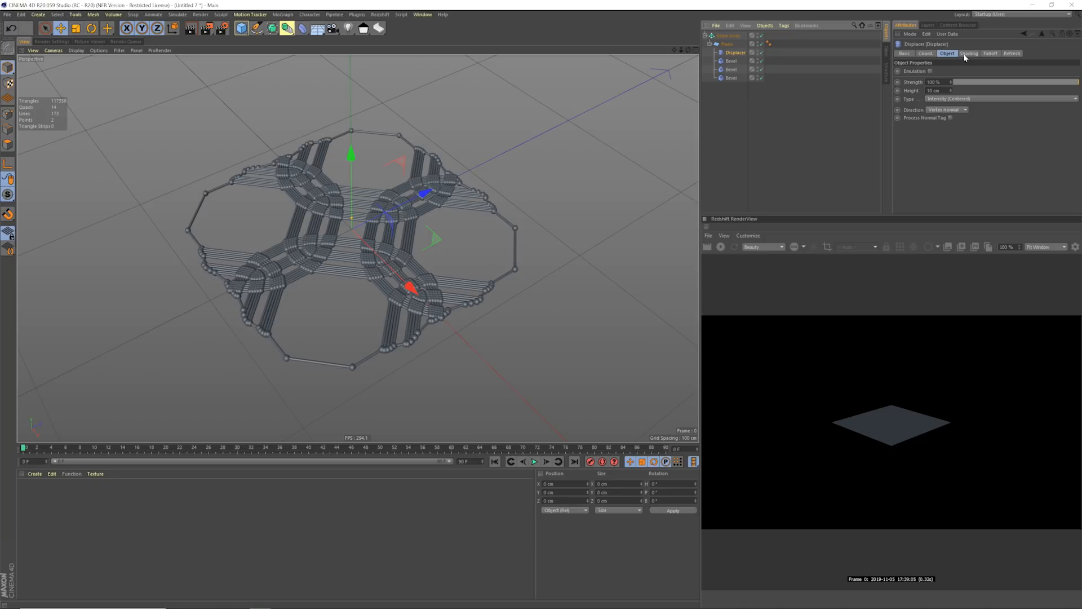
Set the Displacer's Gradient shader type to 2D - Circular.
left_click(968, 53)
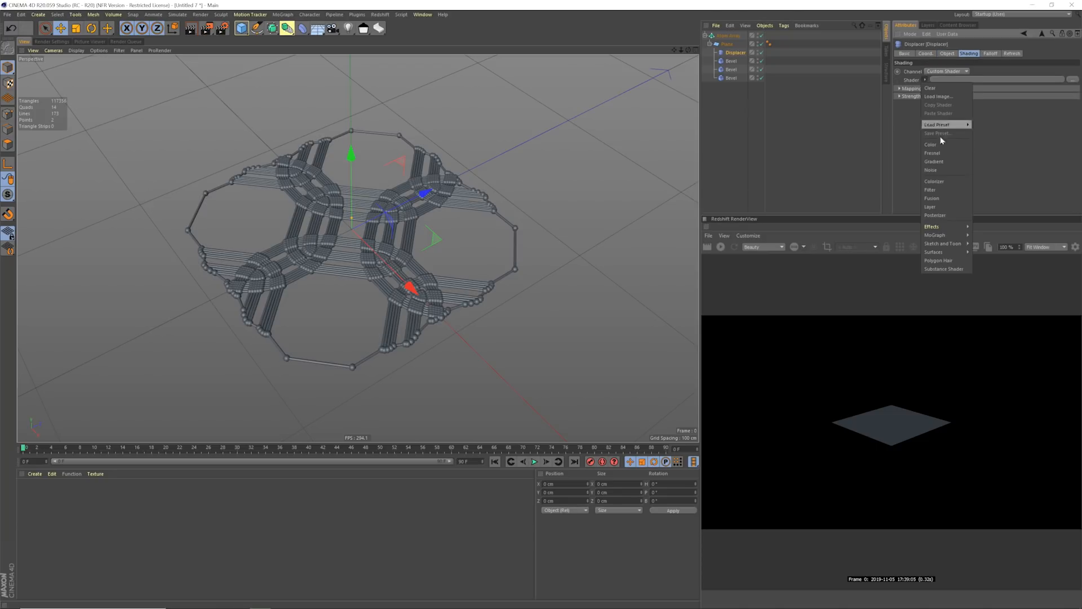
left_click(933, 160)
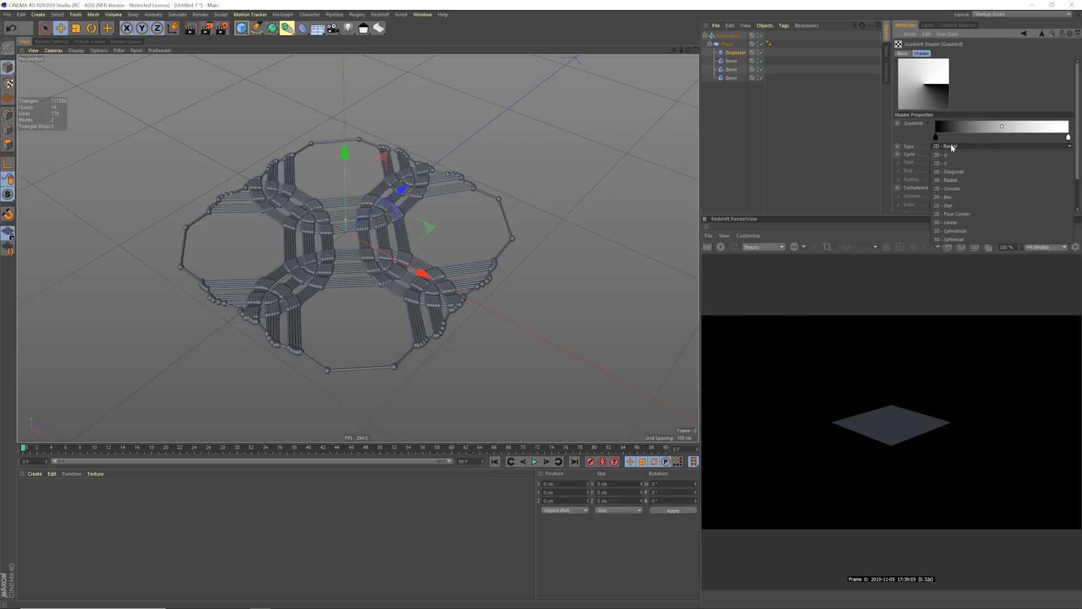
left_click(947, 187)
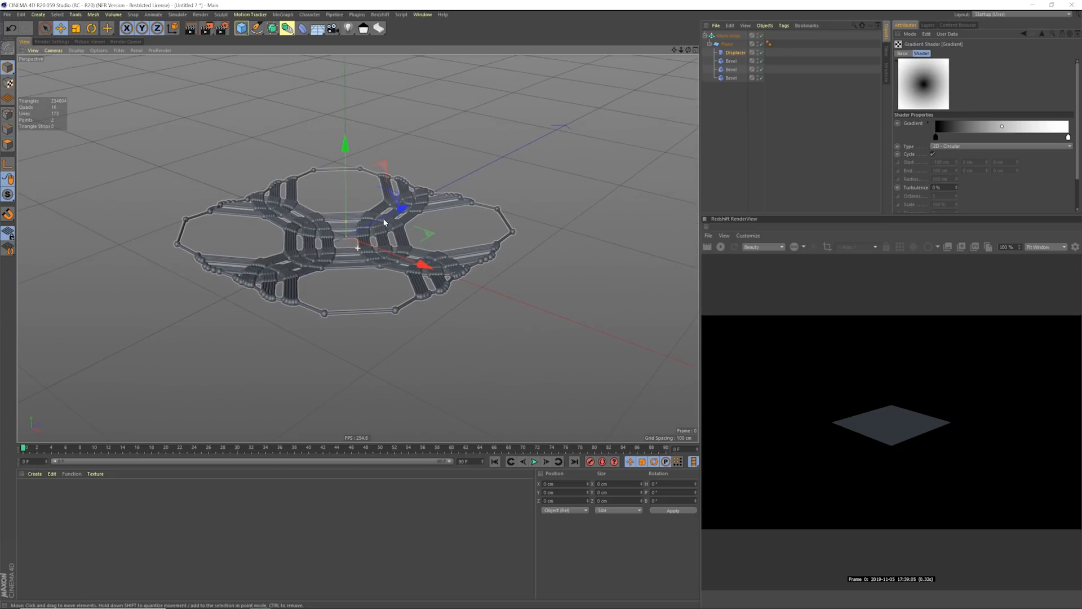
Inspect the lattice flipped by the -12 cm displacer and show a Bevel deformer's settings.
left_click(751, 53)
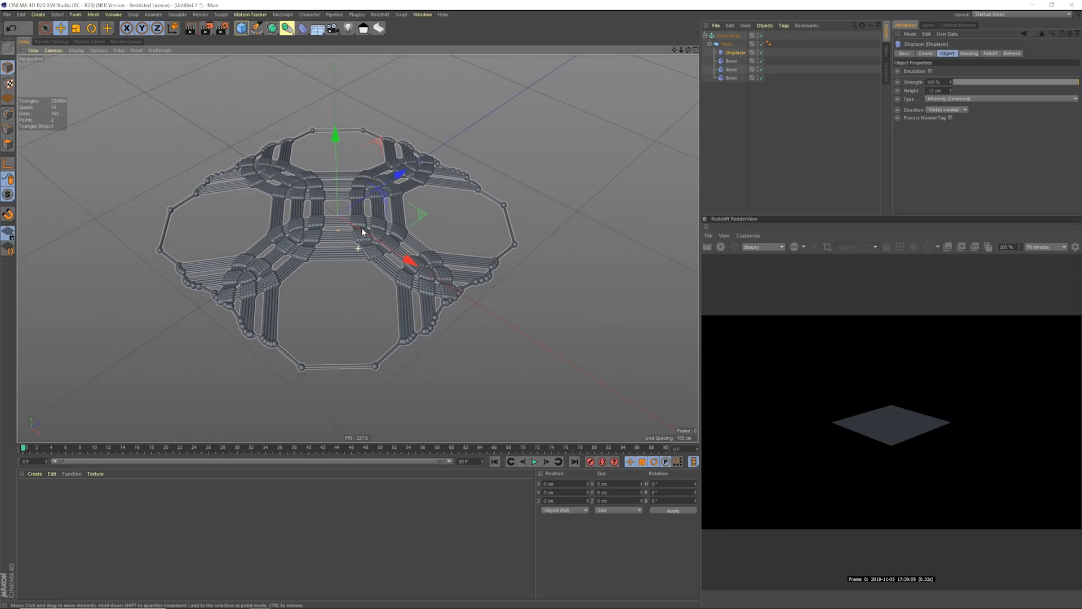
left_click_drag(363, 231, 356, 247)
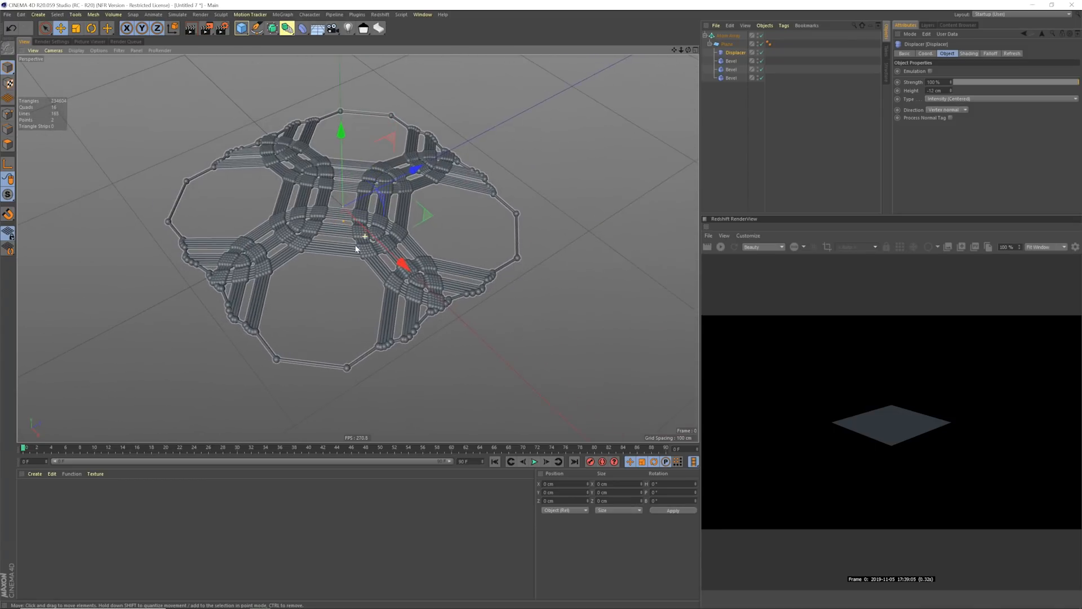
left_click(731, 61)
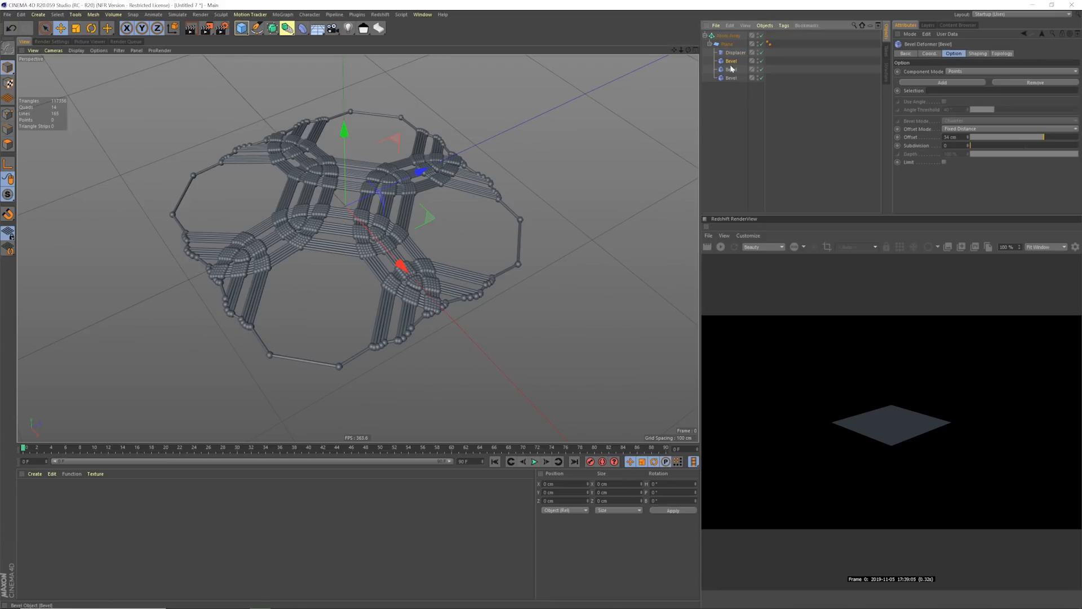
mouse_move(289, 92)
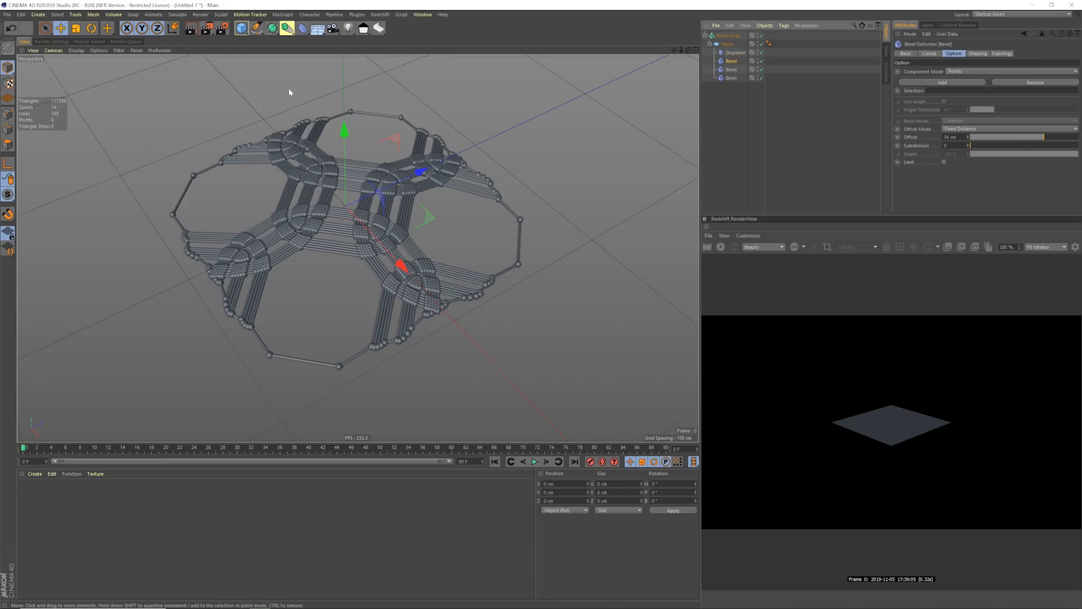
Add a Cube, duplicate the Atom Array, disable the original and place the Cube in the copy.
left_click(242, 28)
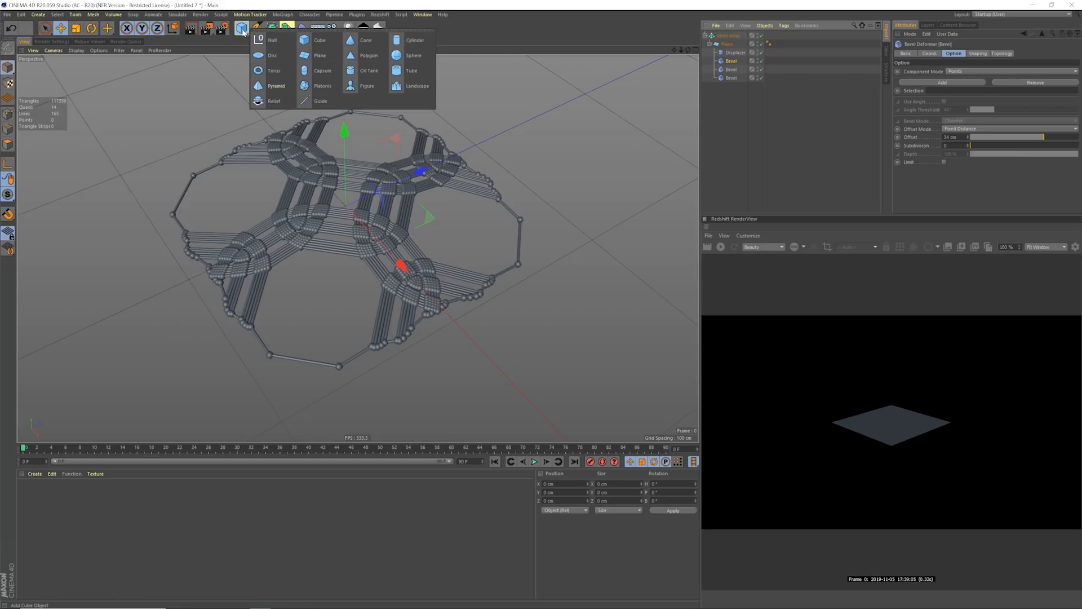
mouse_move(412, 55)
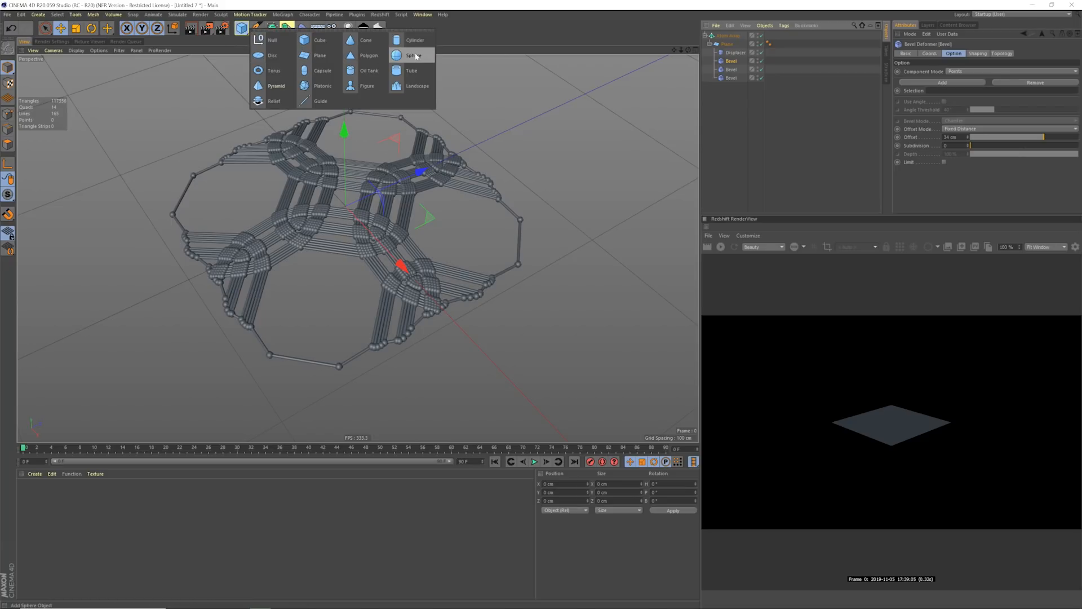
mouse_move(342, 84)
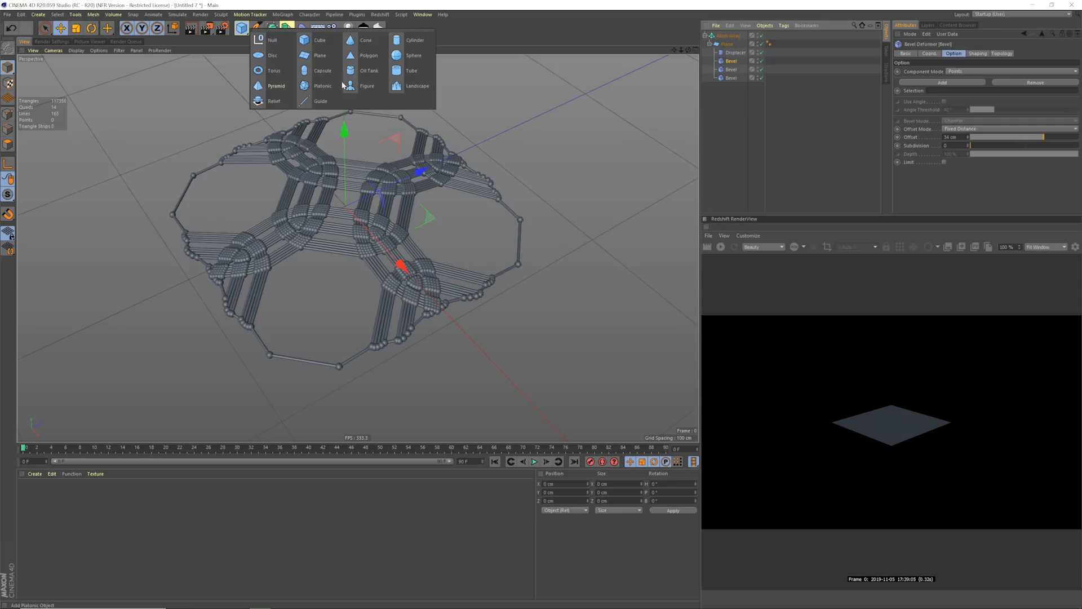
left_click(319, 40)
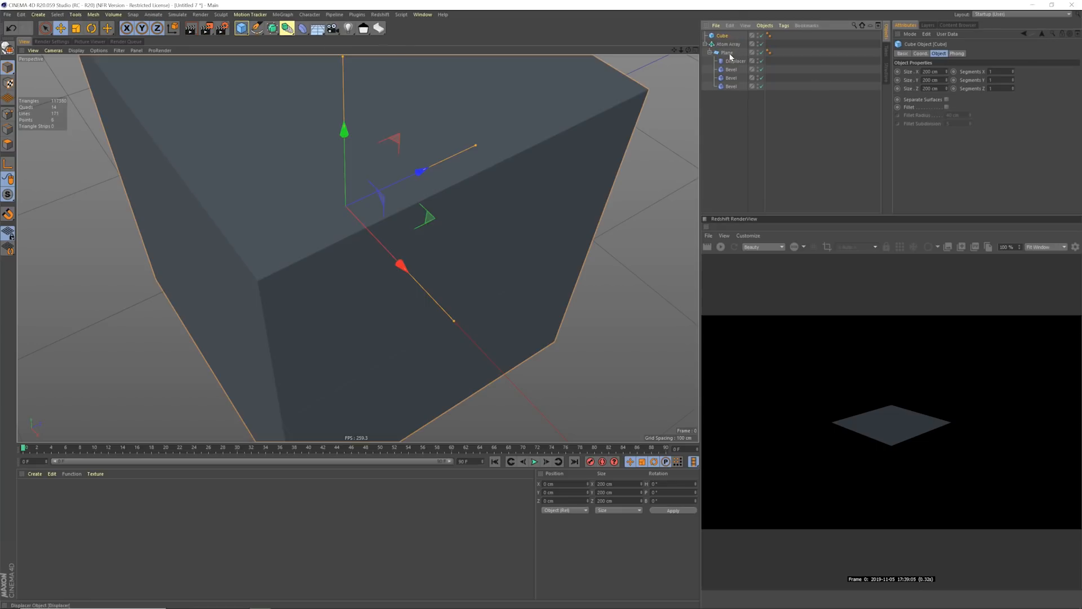
left_click(728, 43)
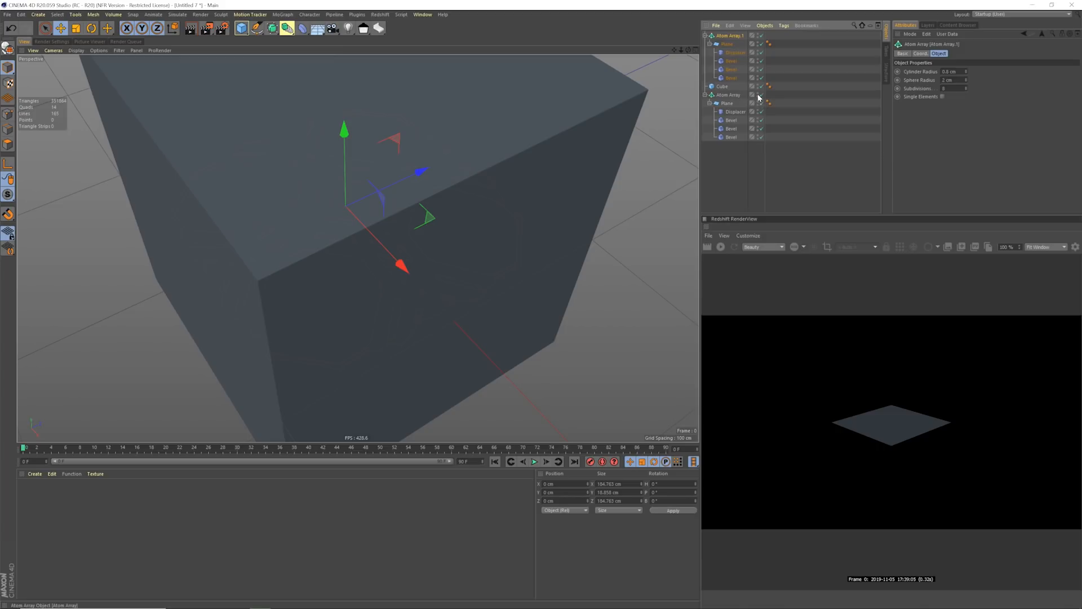
left_click(760, 95)
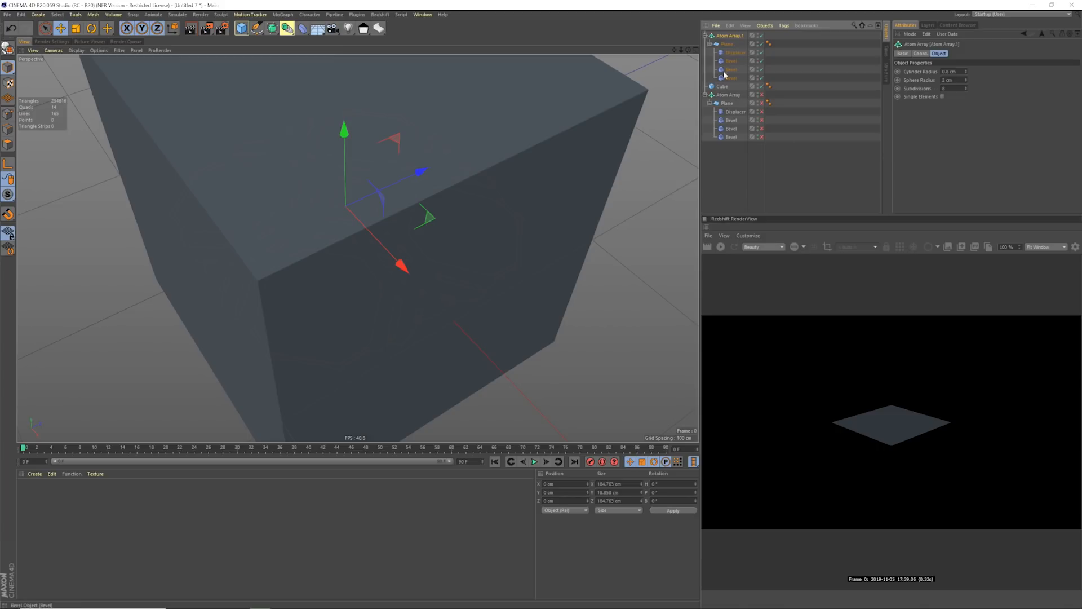
left_click(722, 86)
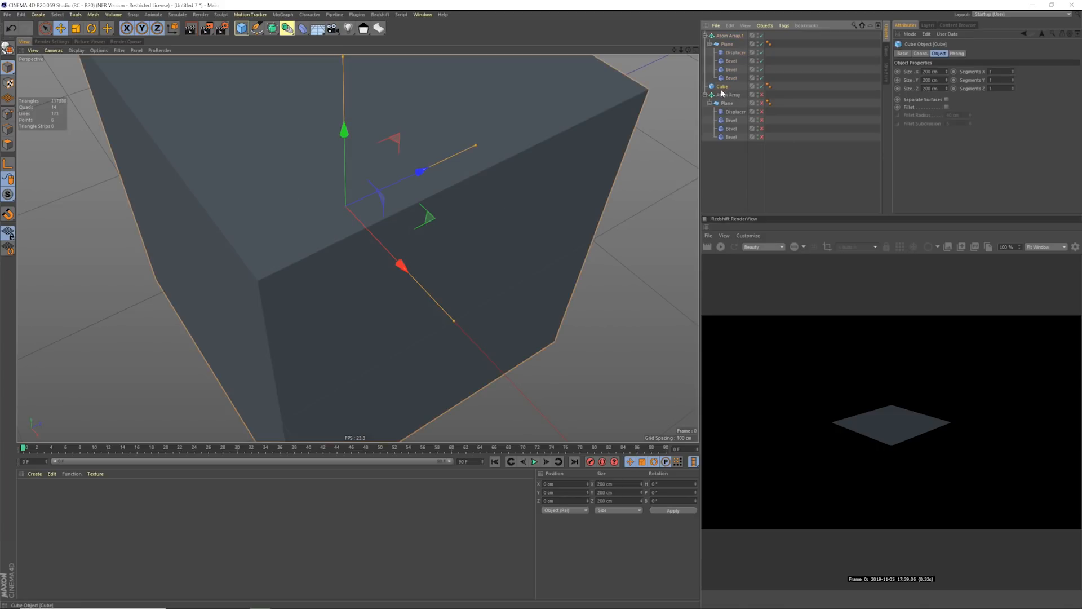
left_click(728, 35)
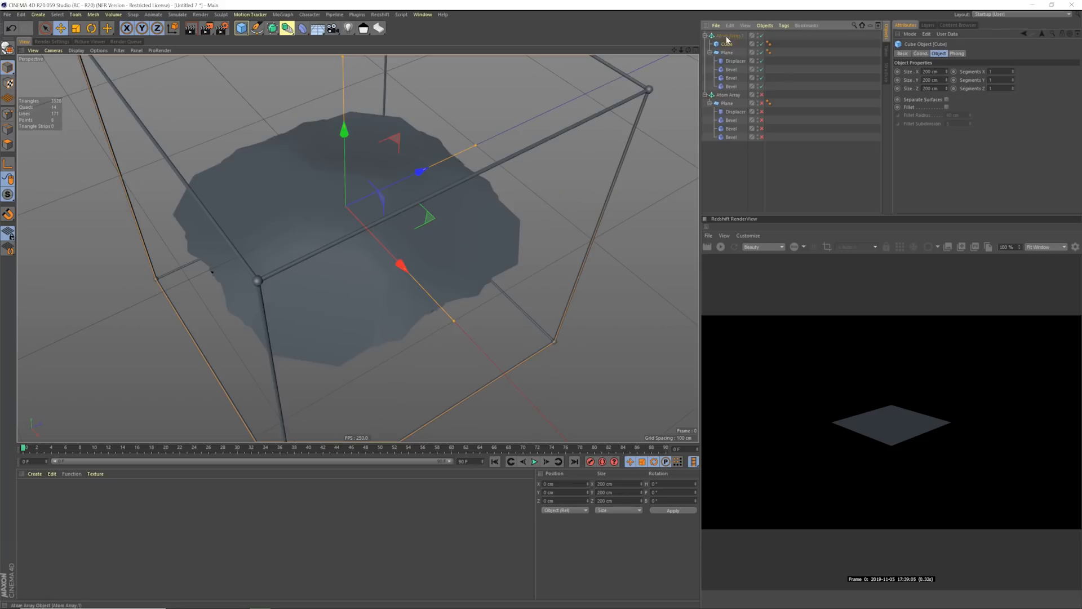
Move the Displacer and three Bevels onto the Cube, size it 100 cm, then remove the test.
left_click(735, 61)
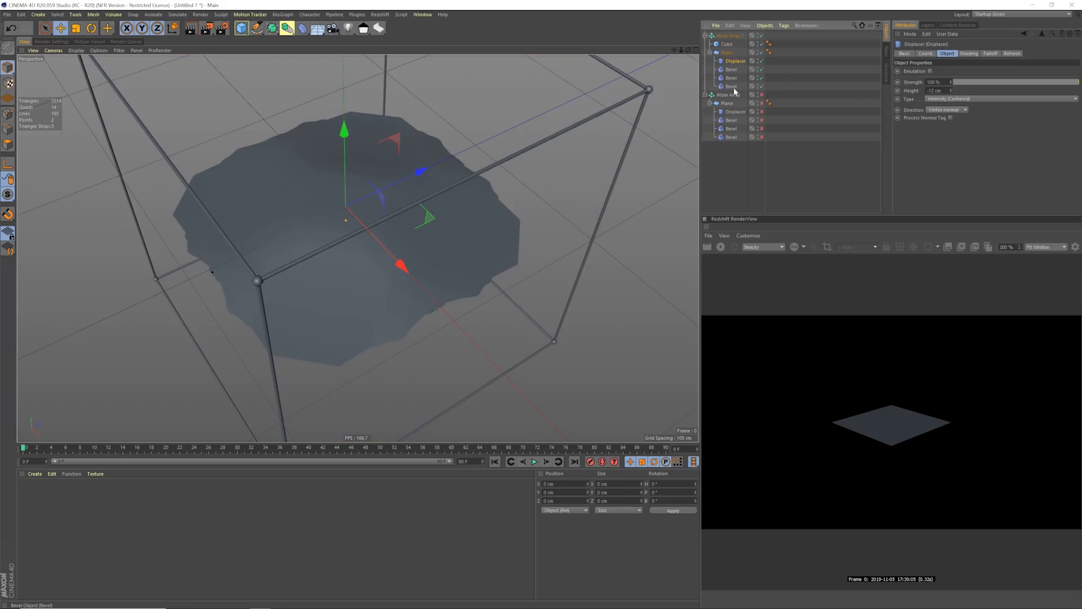
left_click(732, 45)
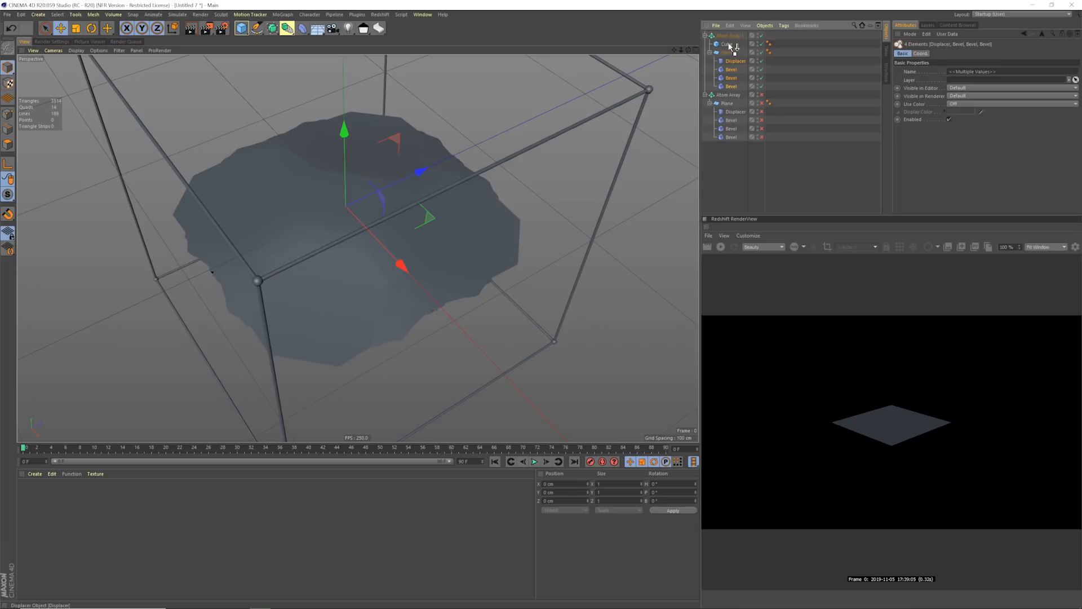
left_click(728, 85)
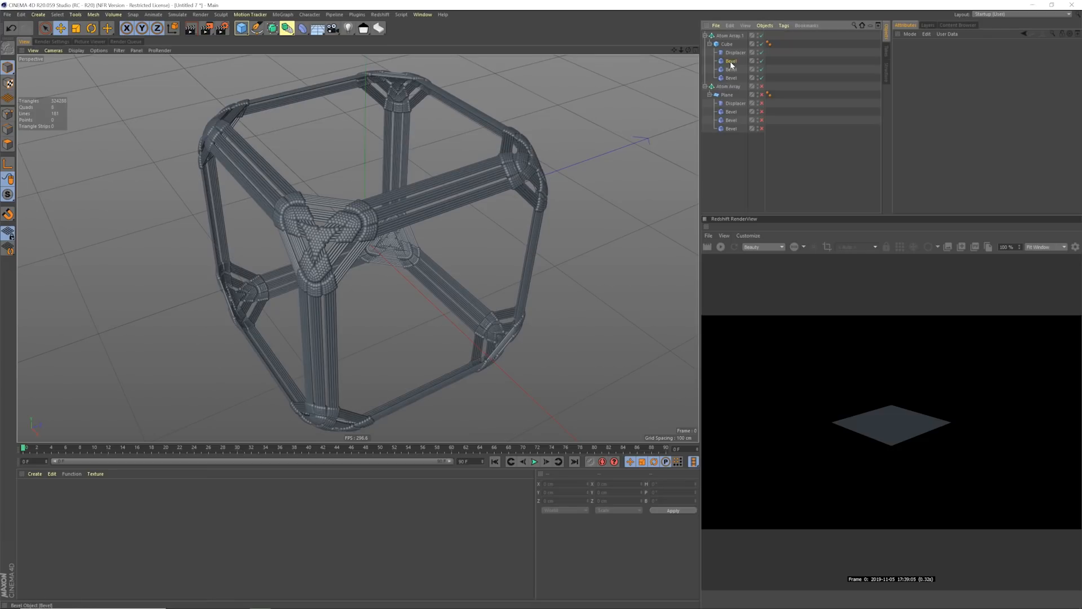
left_click(731, 61)
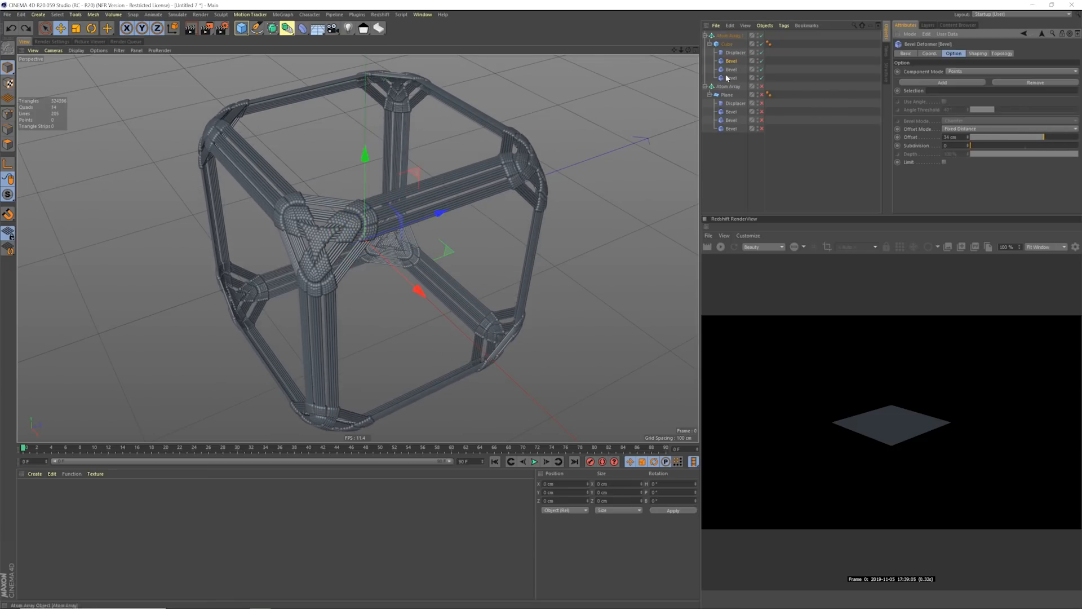
left_click(726, 43)
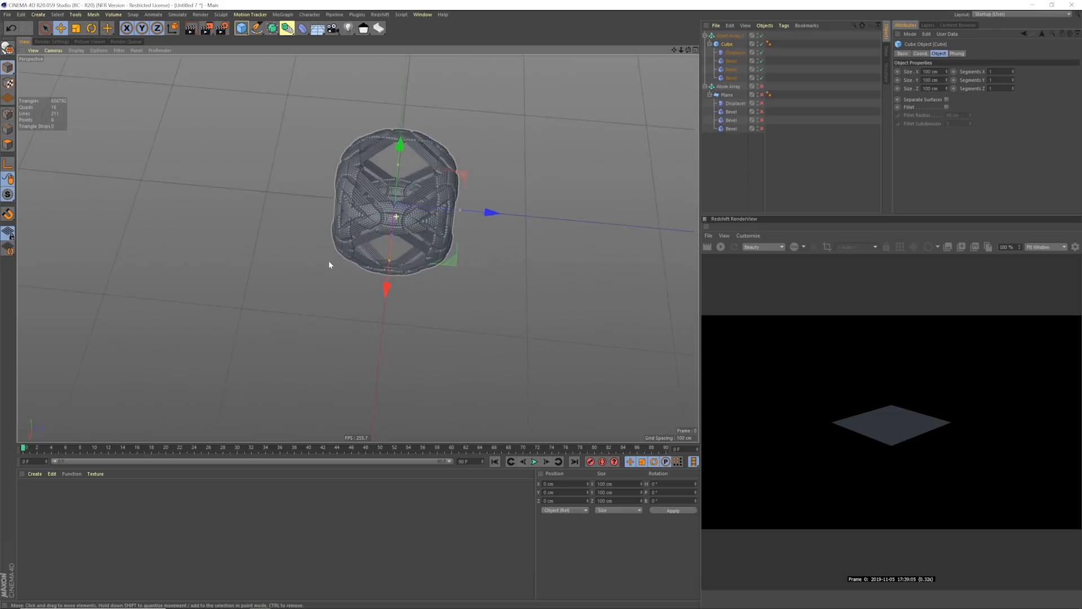
left_click_drag(397, 214, 379, 238)
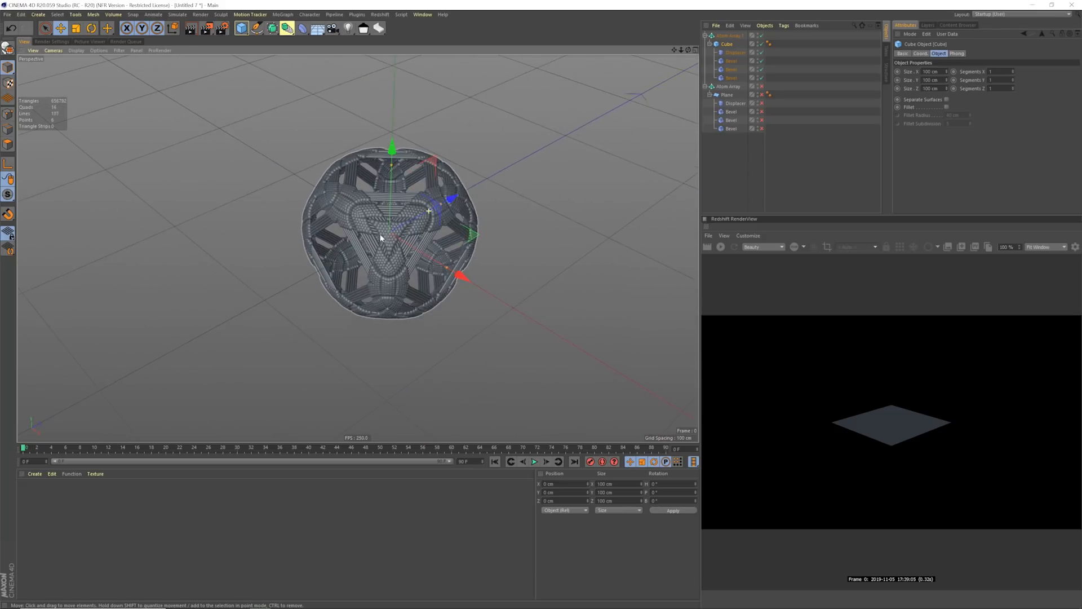
left_click(731, 61)
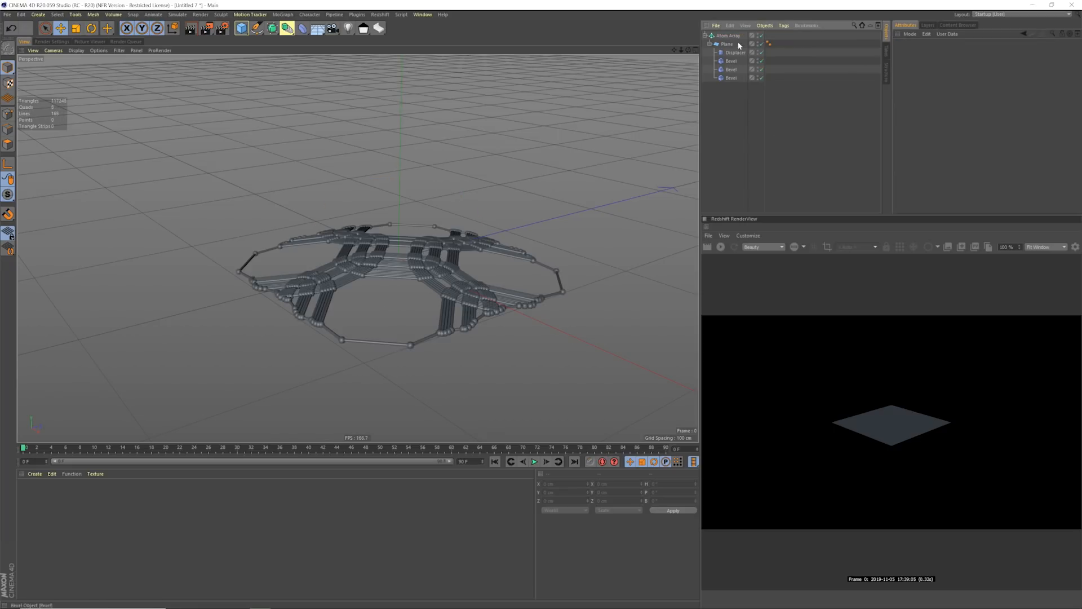
Copy the original Atom Array and switch to the Redshift_Starter_Scene_1.c4d document.
left_click(729, 35)
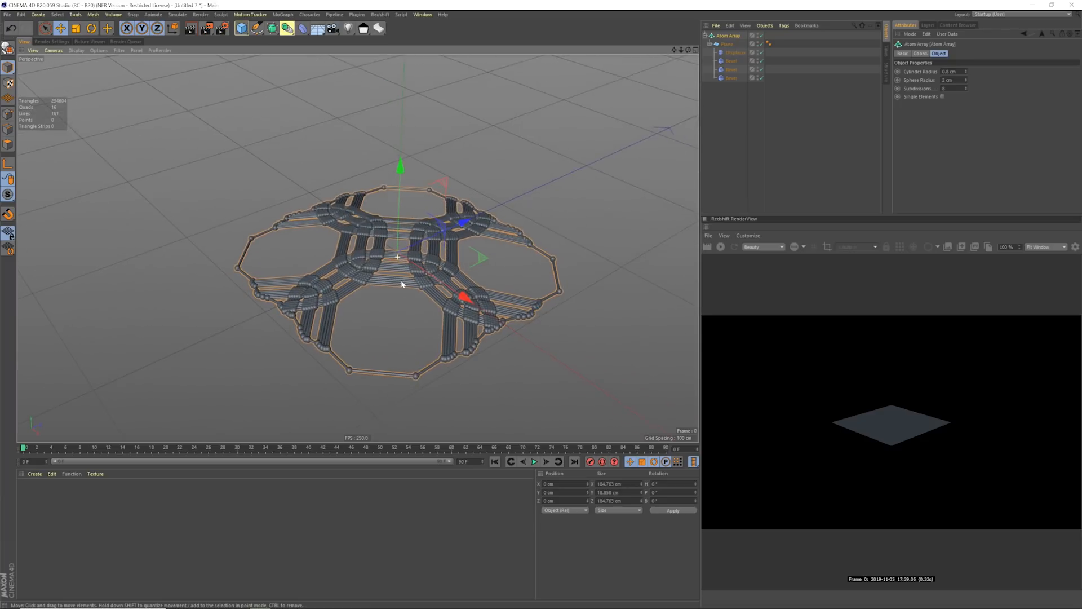
left_click(421, 14)
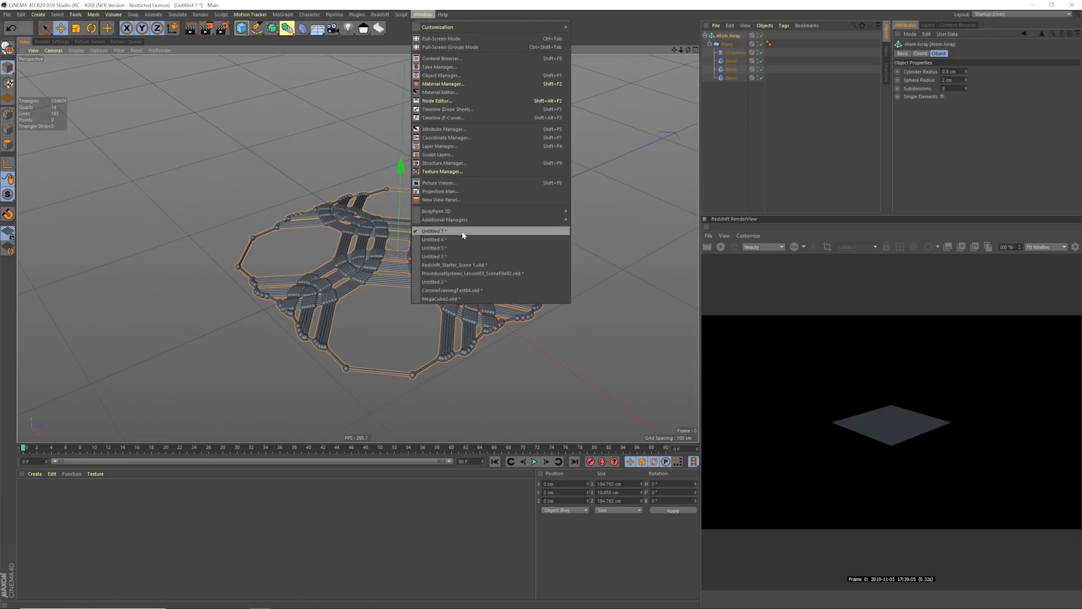
mouse_move(469, 247)
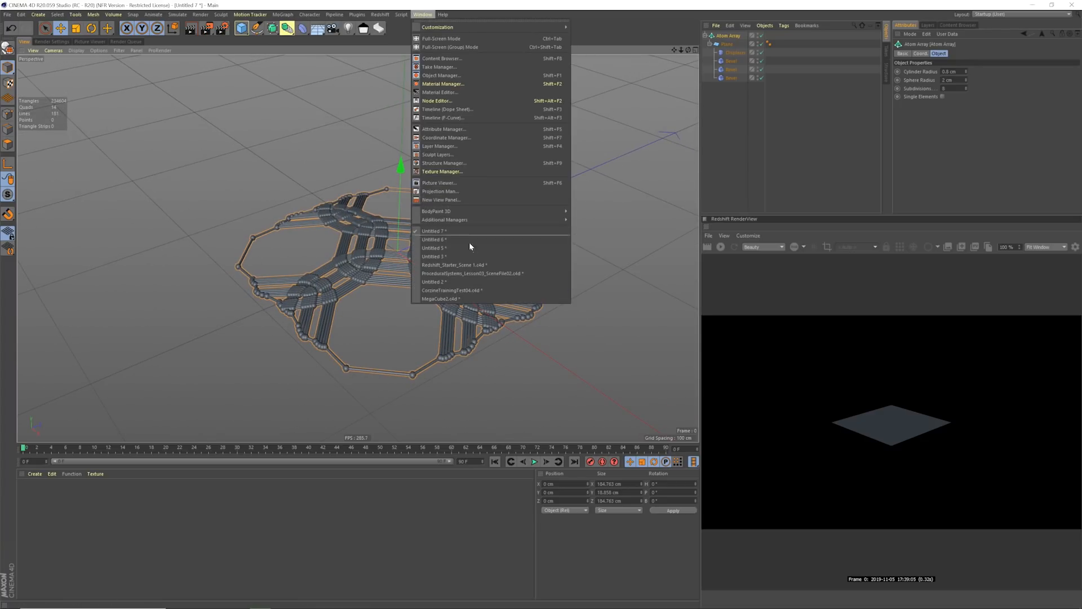
left_click(455, 265)
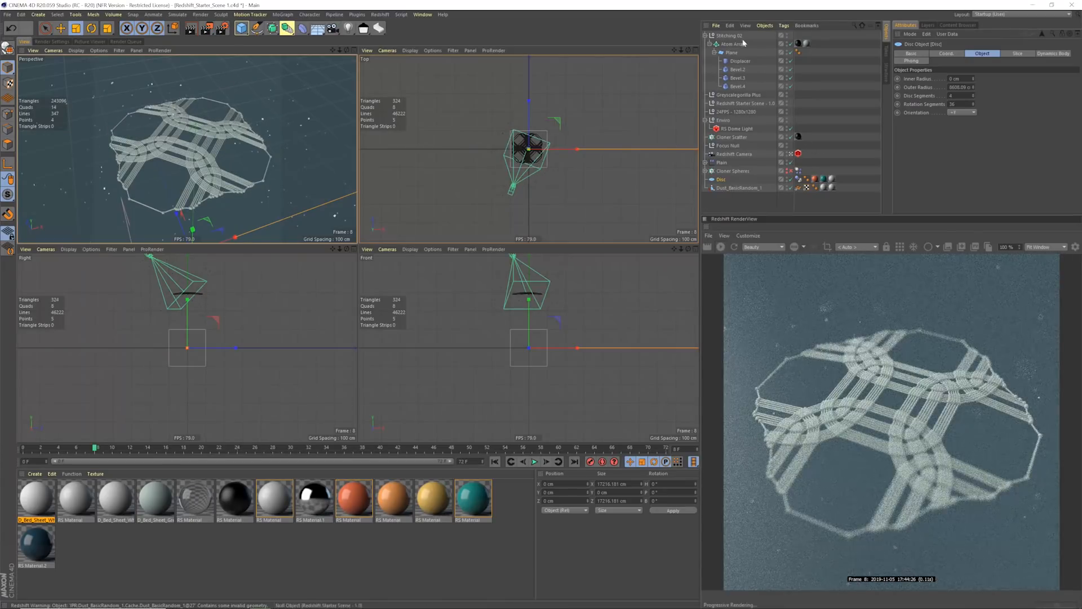
Place the Atom Array with its Plane, Displacer and Bevels at the Object Manager's top level.
left_click(787, 35)
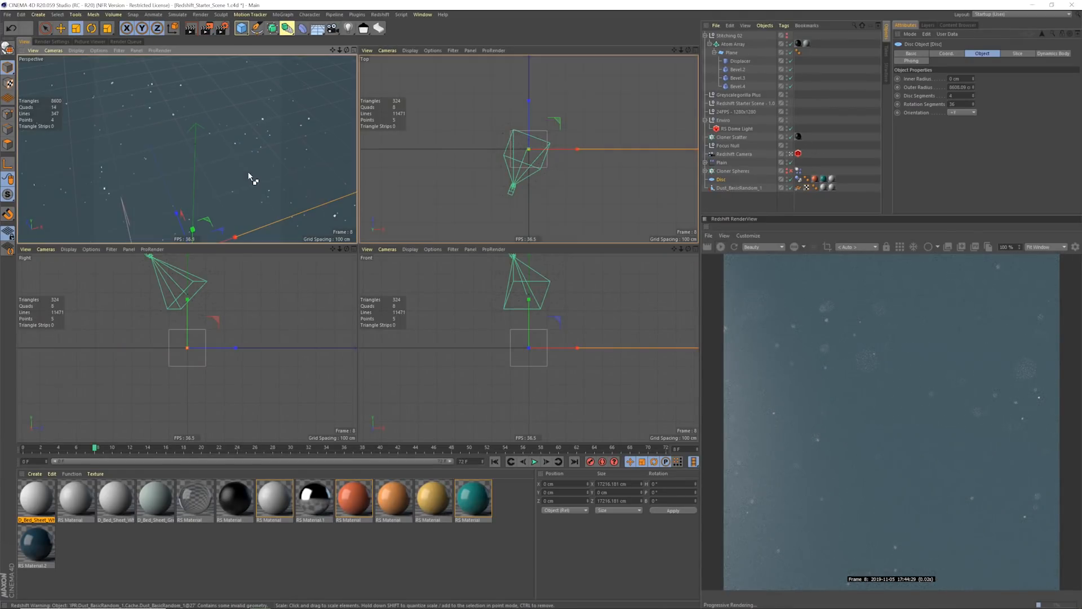
left_click(728, 35)
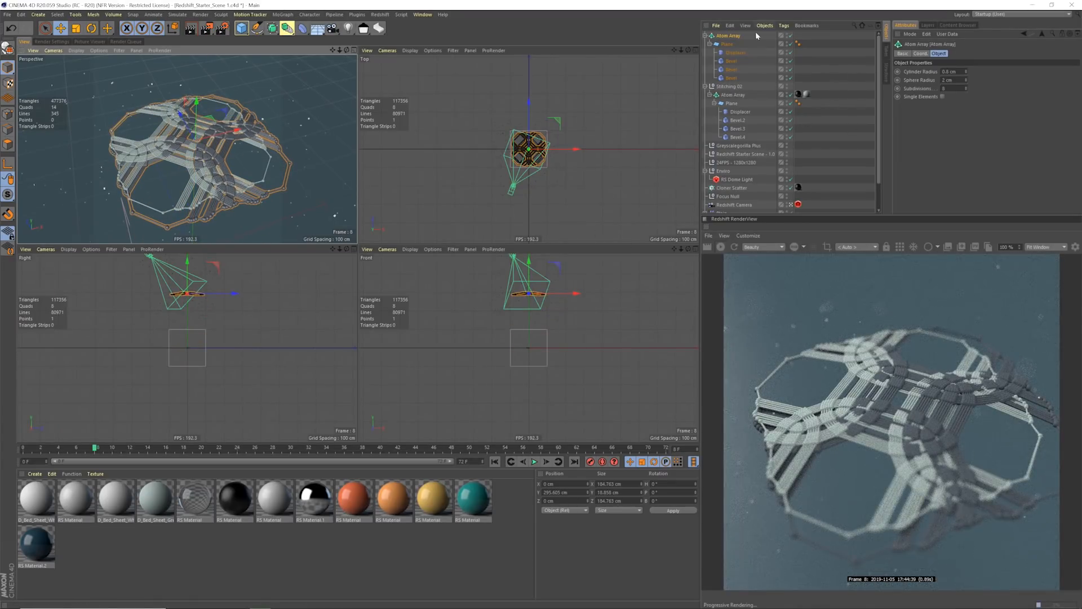
left_click(786, 85)
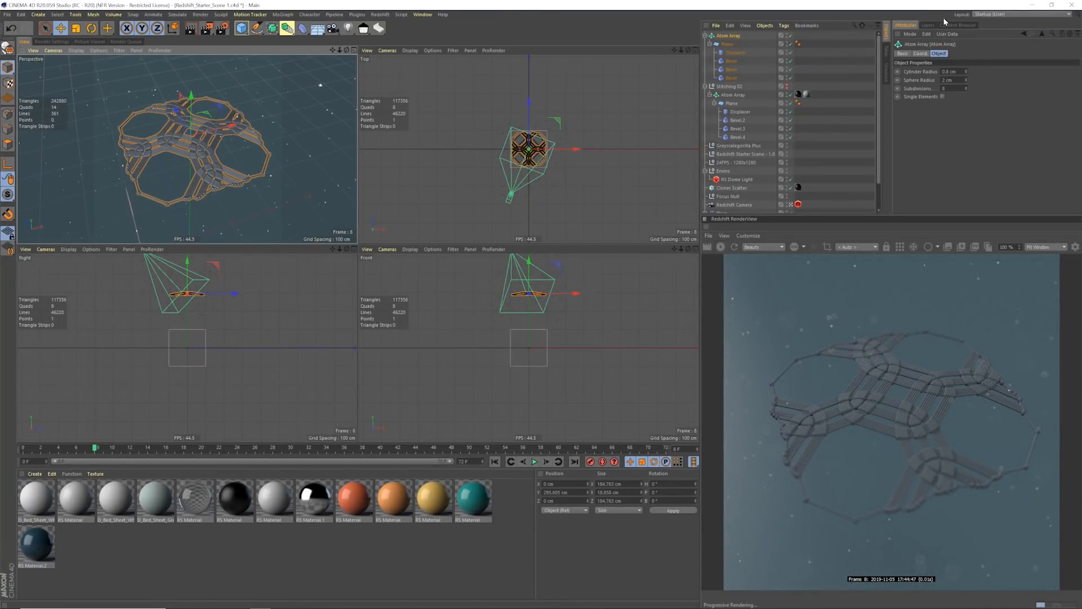
Browse the Content Browser down to the Greyscalegorilla bed sheet fabric materials.
left_click(957, 25)
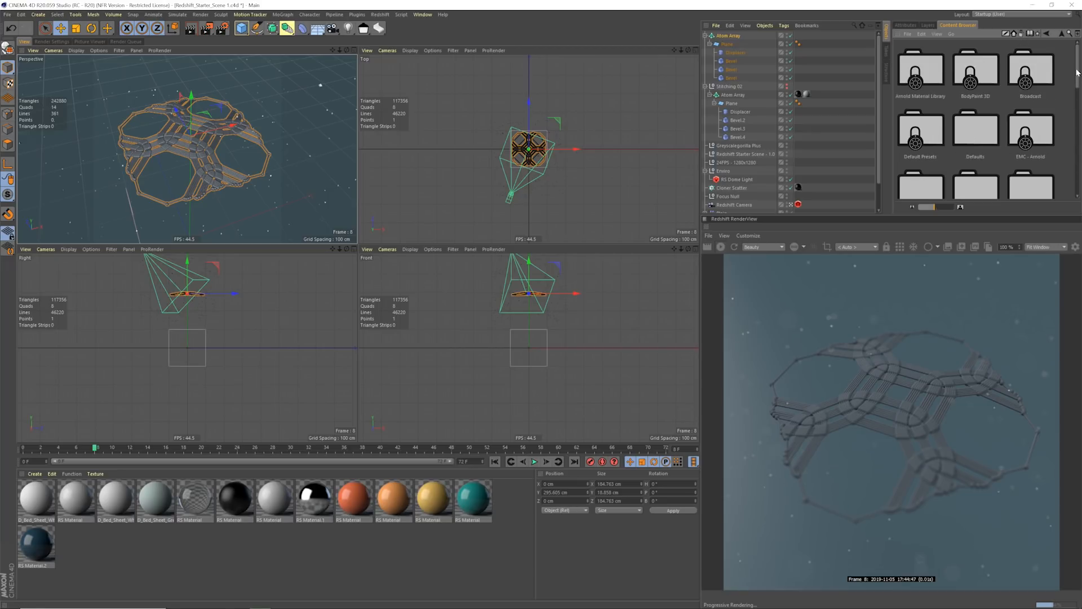
scroll("down", 3)
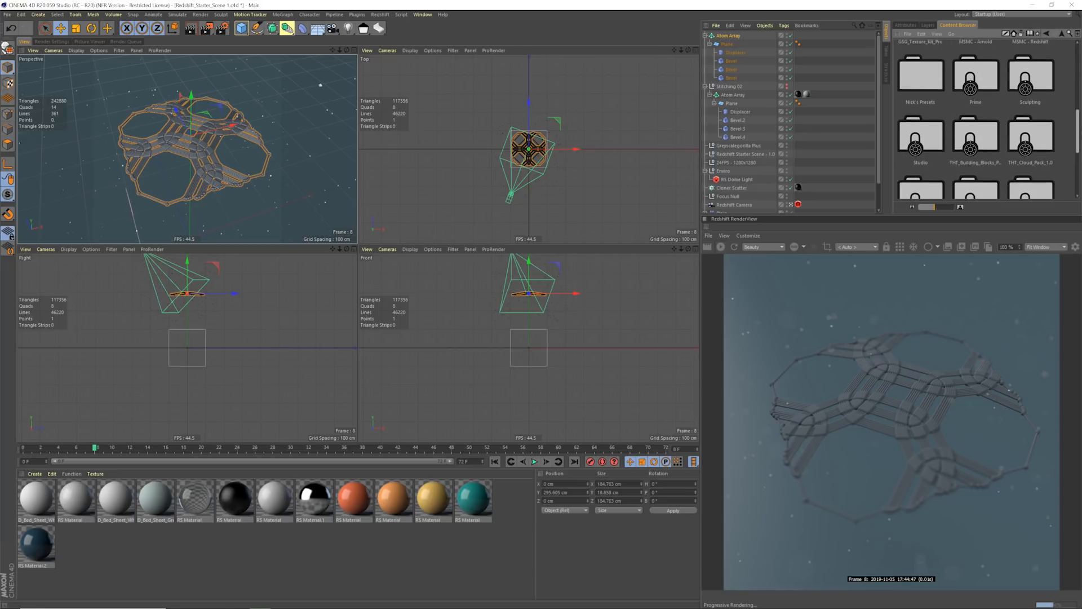
scroll("down", 3)
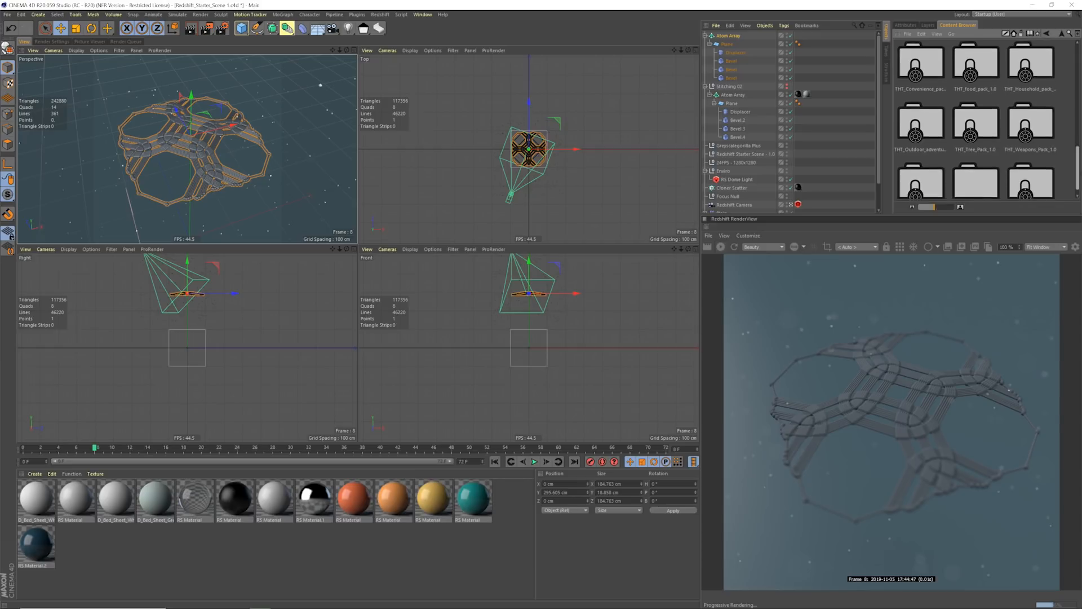
scroll("down", 3)
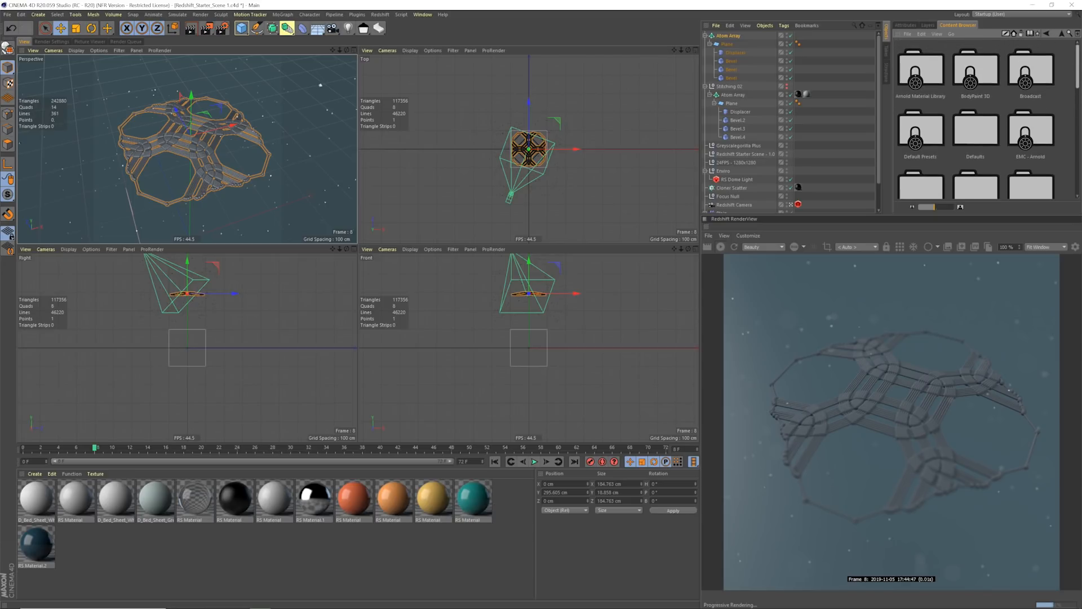
scroll("down", 3)
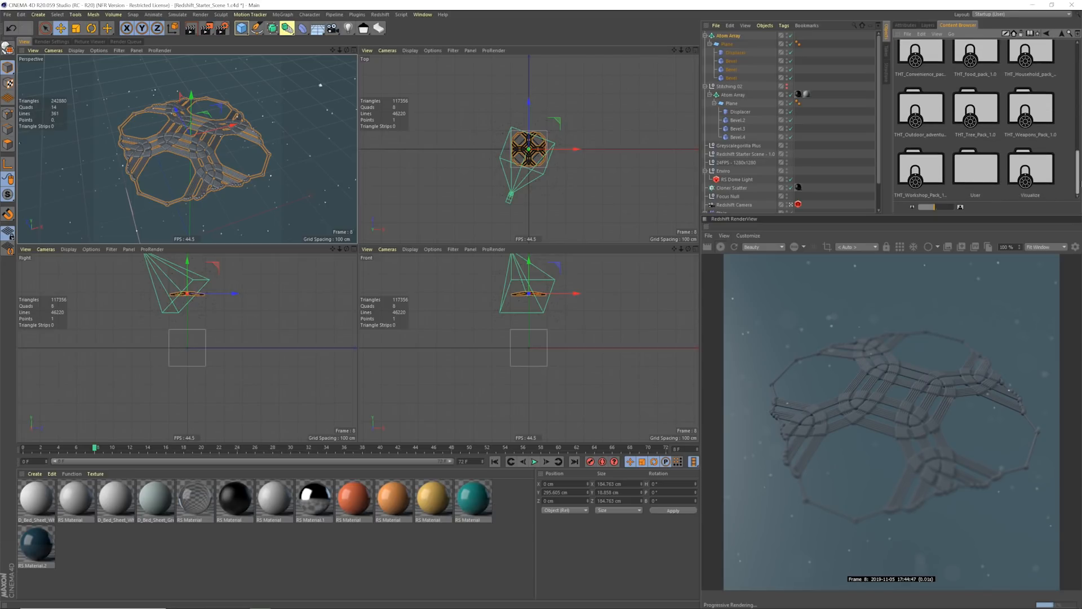
scroll("down", 3)
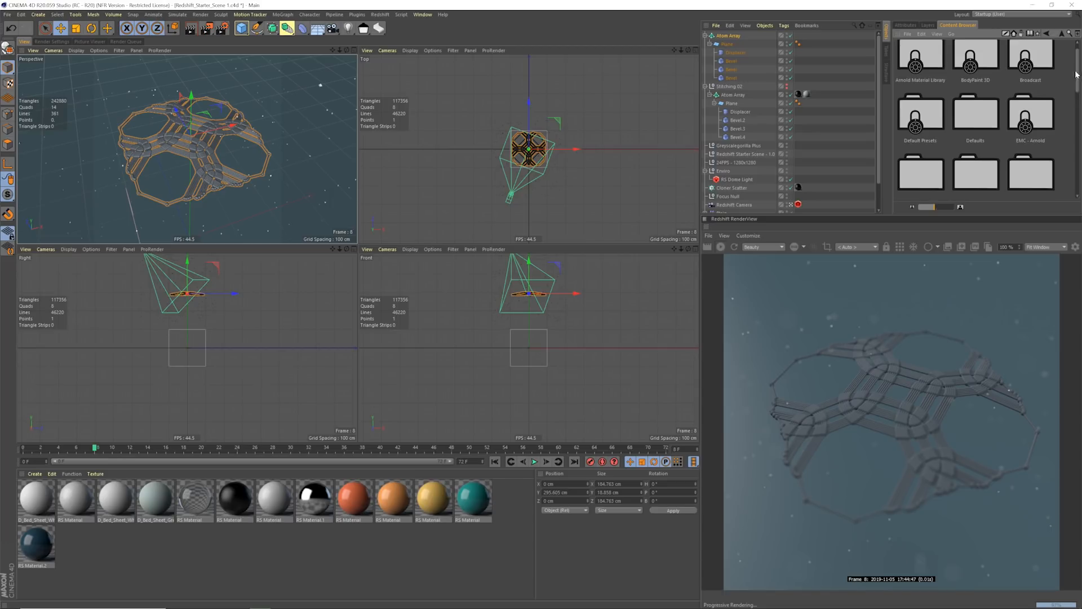
scroll("down", 3)
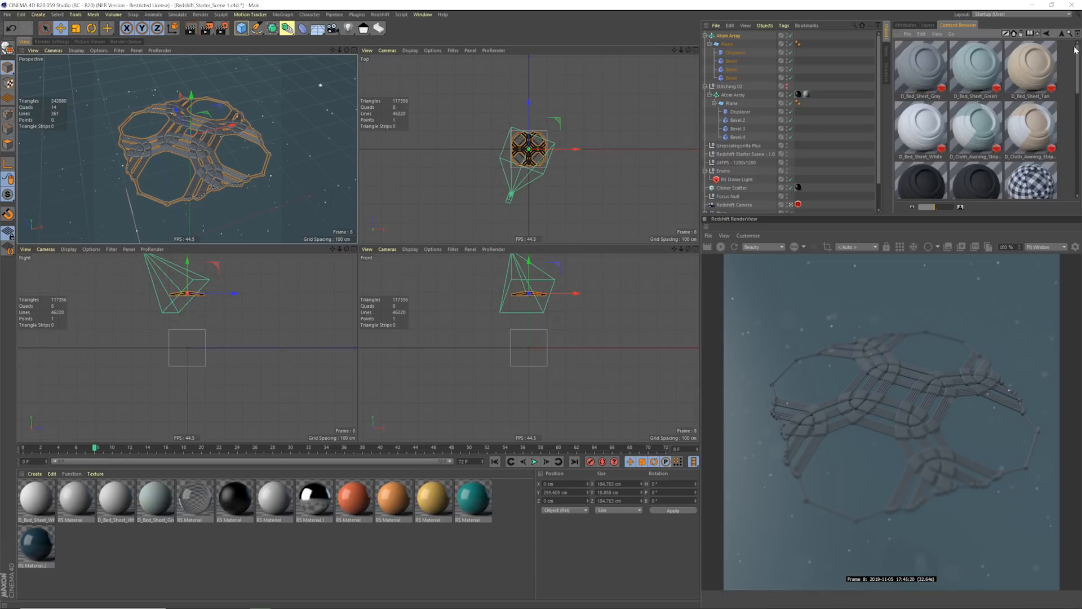
scroll("down", 3)
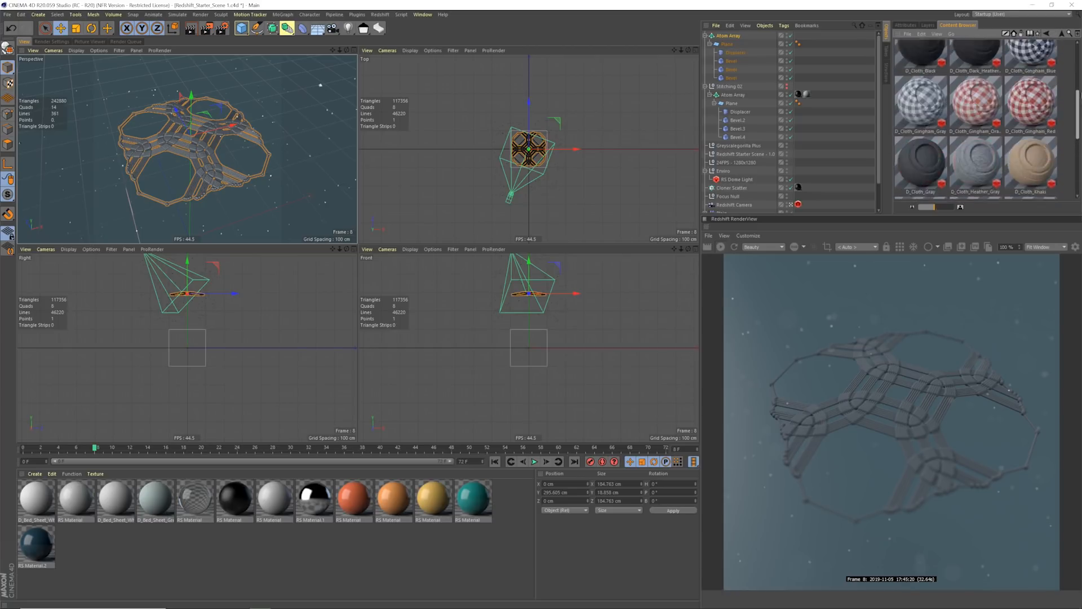
scroll("down", 3)
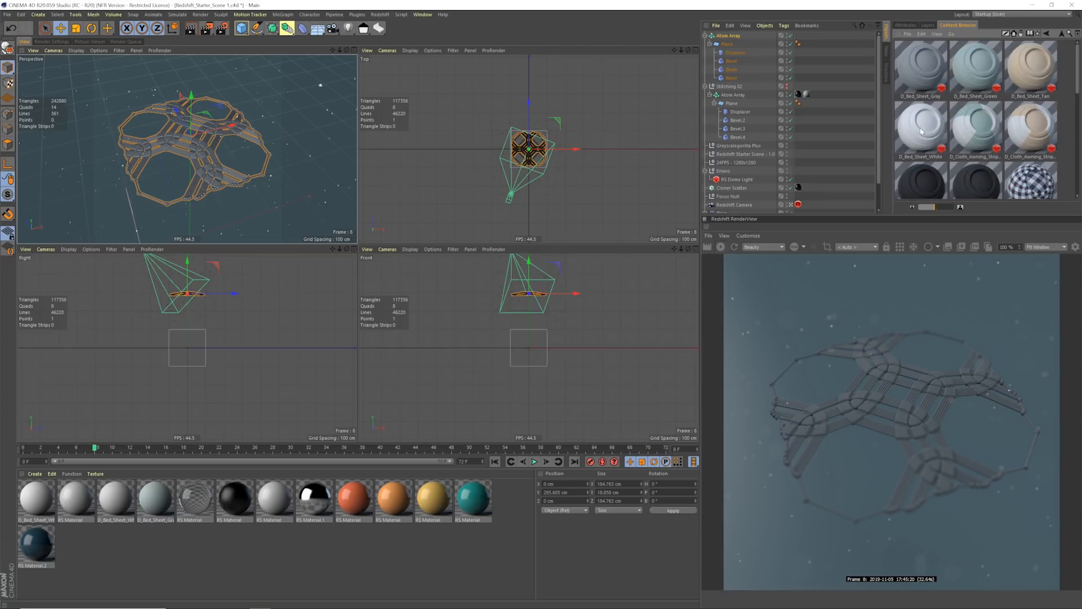
Apply D_Bed_Sheet_White to the Atom Array with Cubic texture projection.
left_click(920, 128)
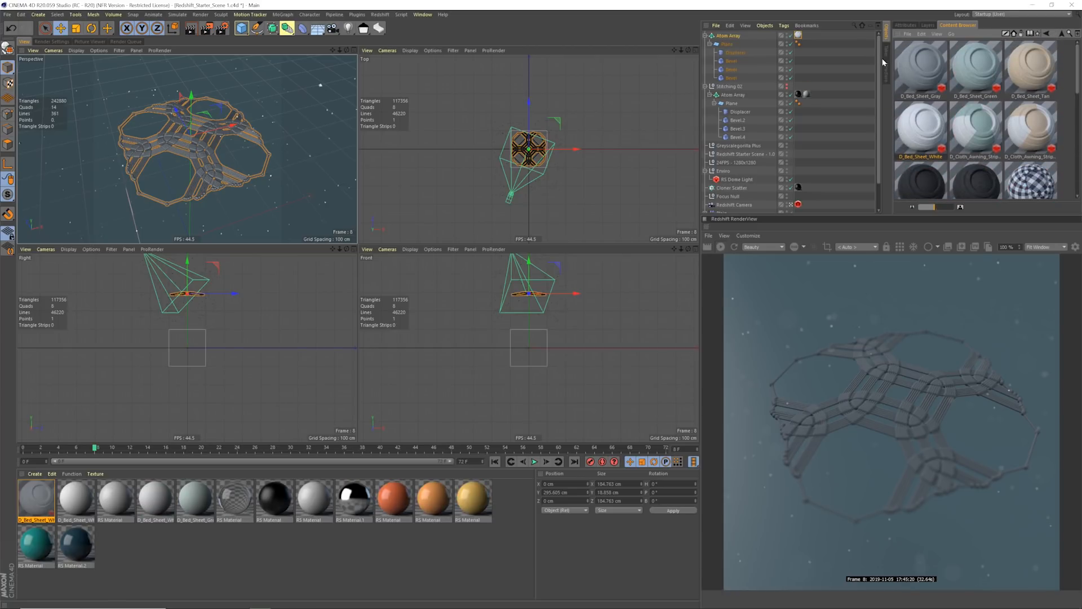
left_click(904, 24)
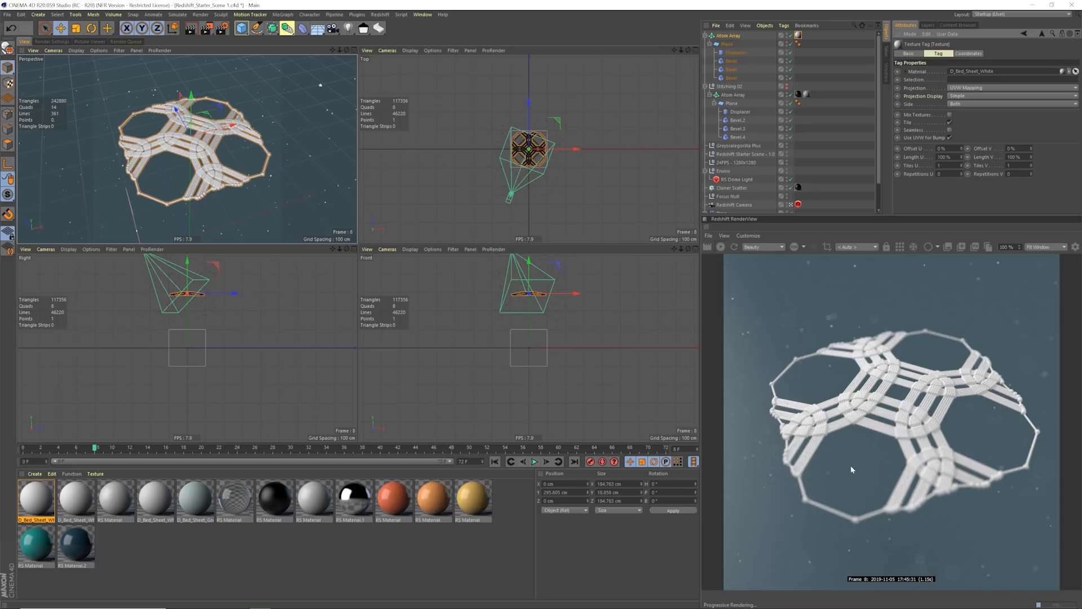
left_click(797, 35)
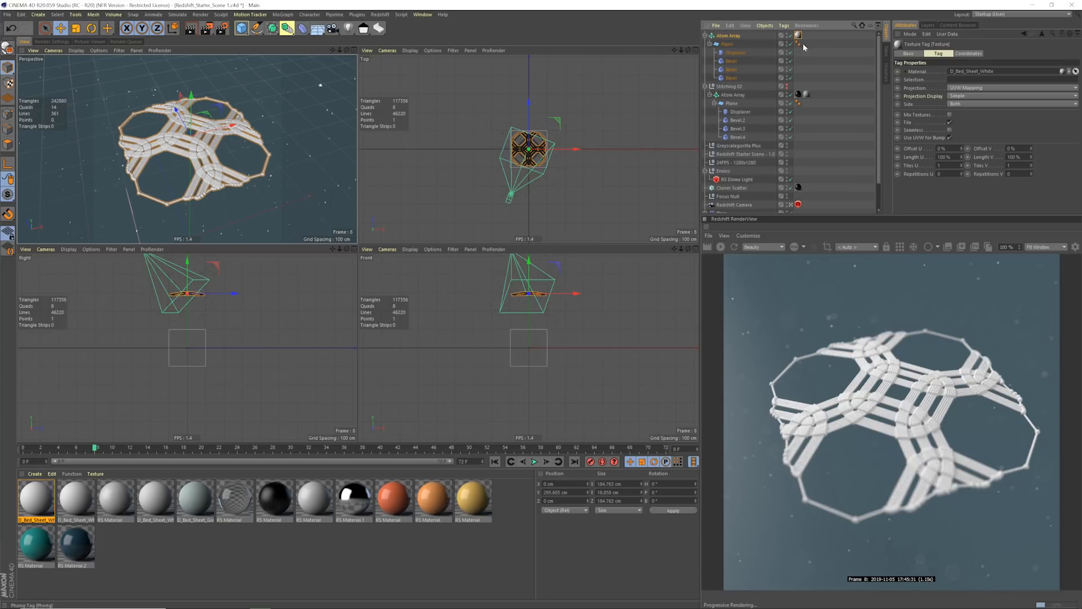
left_click(1008, 88)
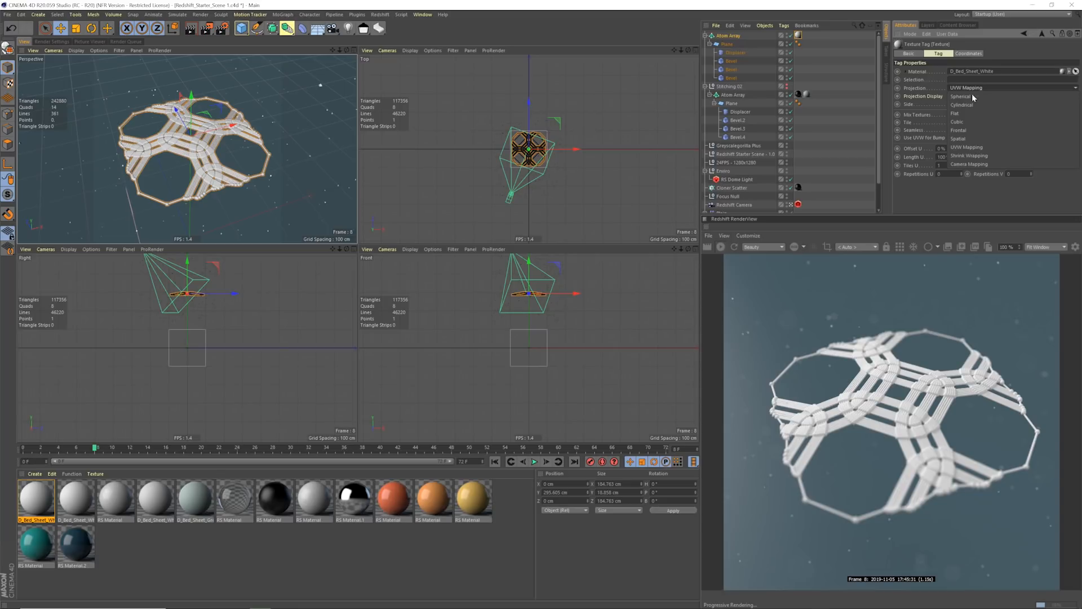
left_click(957, 121)
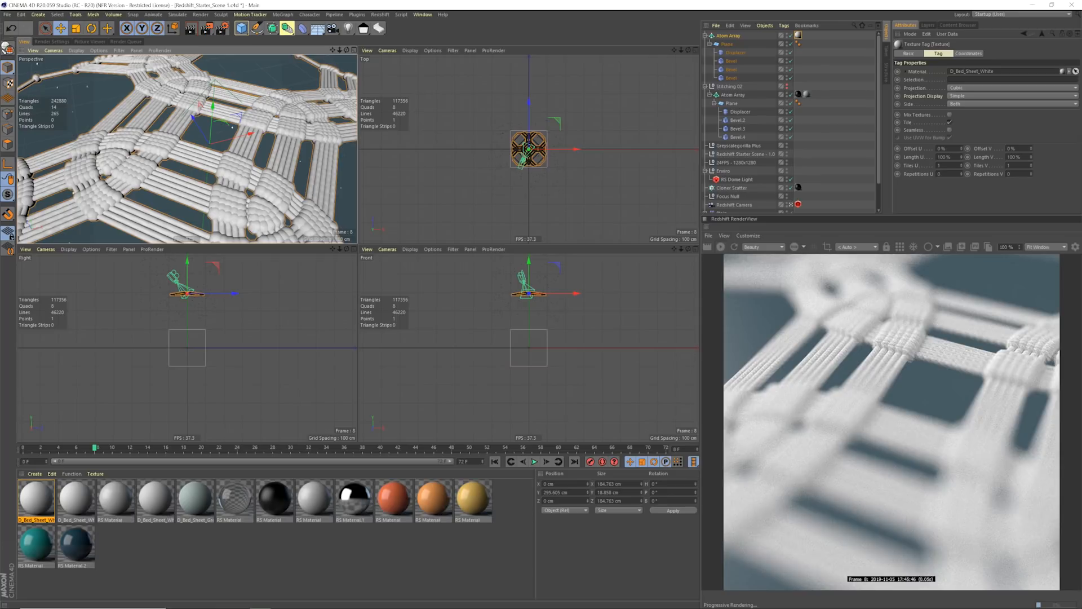
Set the texture tag's Length U and V to 50%, giving 2 tiles each, then deselect.
triple_click(944, 156)
type("50")
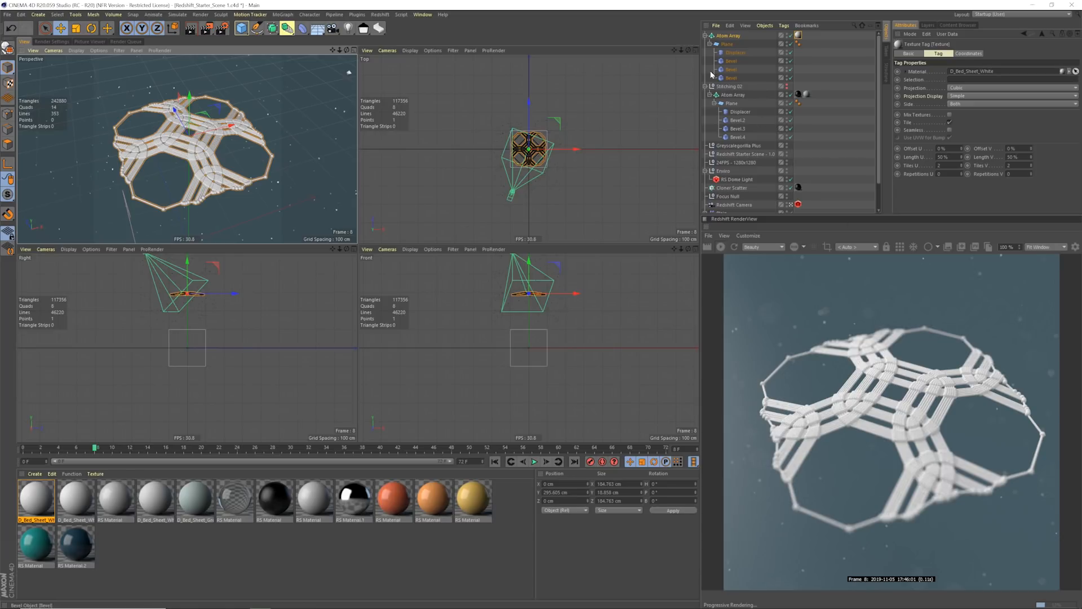
mouse_move(604, 139)
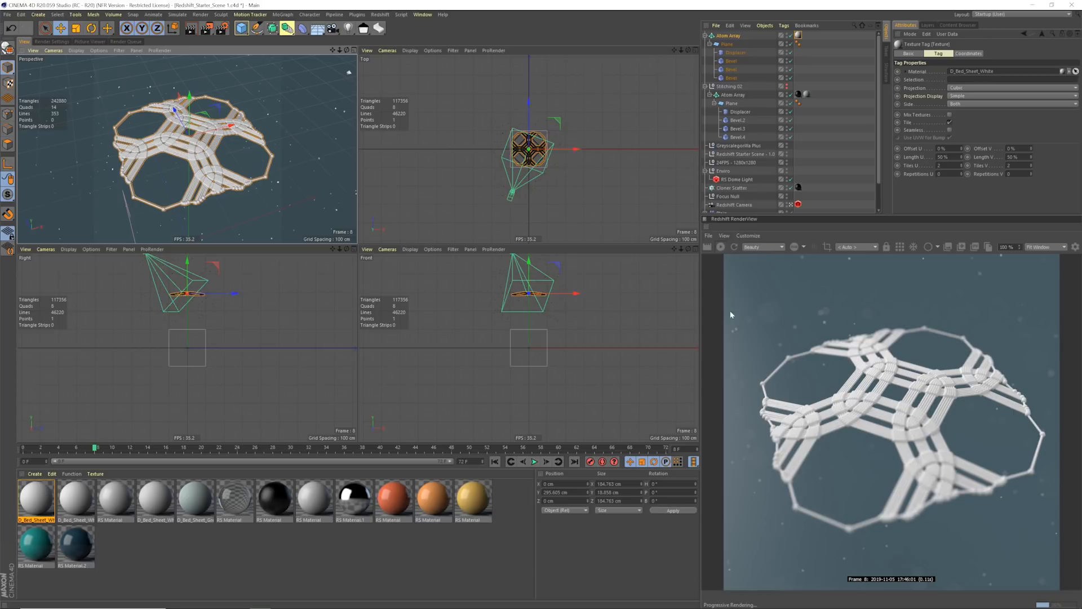
mouse_move(958, 26)
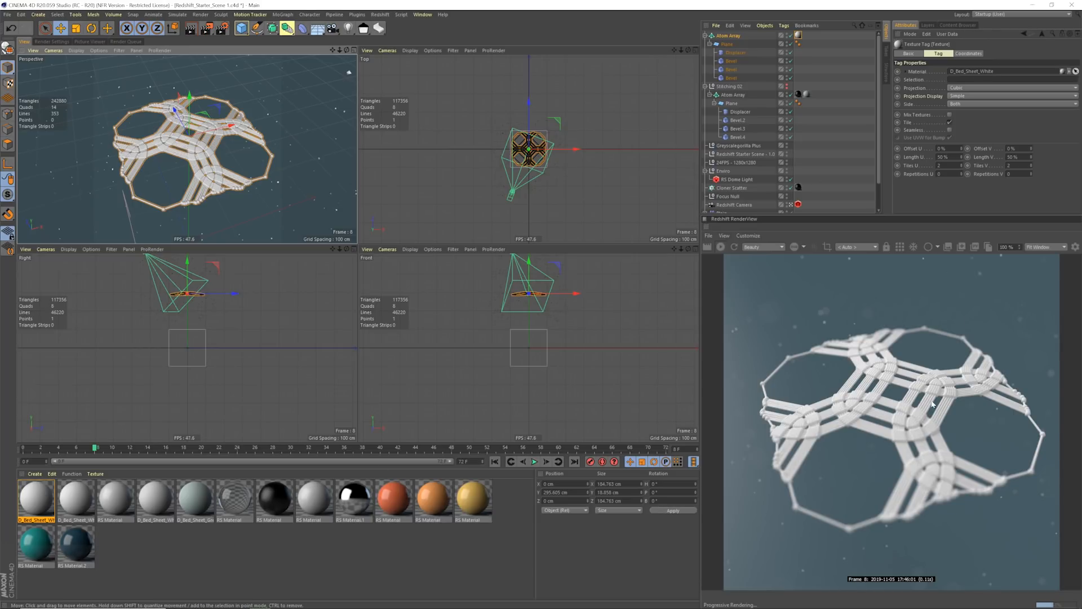
left_click(730, 86)
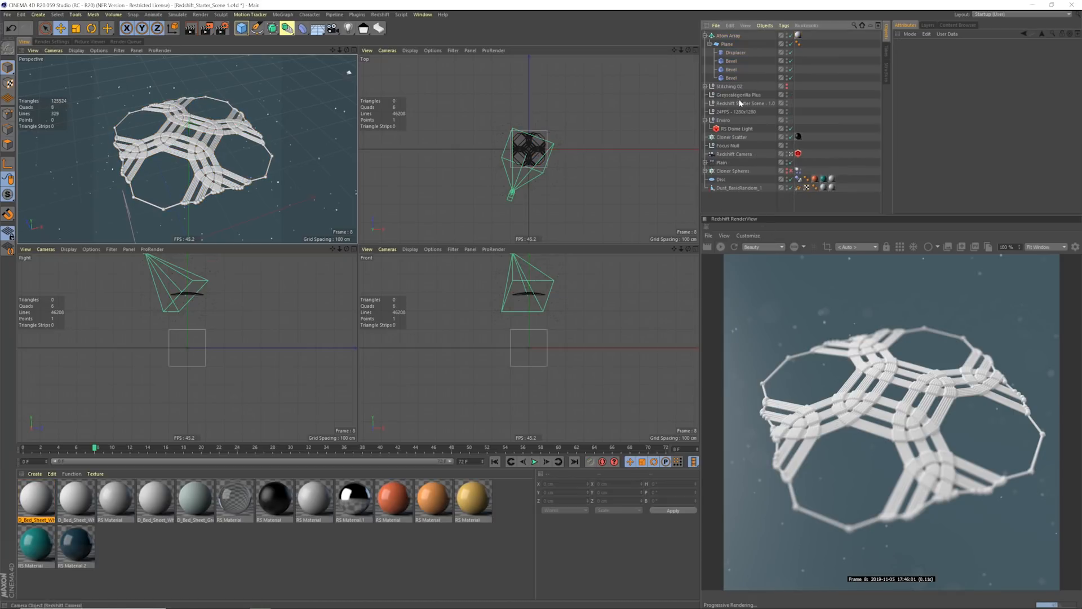
mouse_move(937, 482)
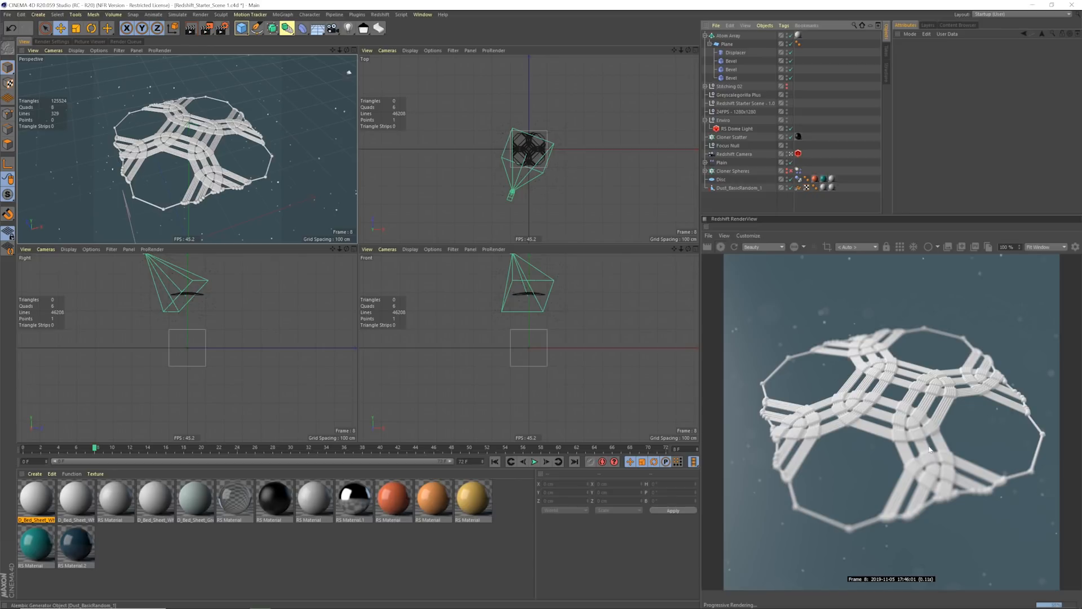
mouse_move(742, 463)
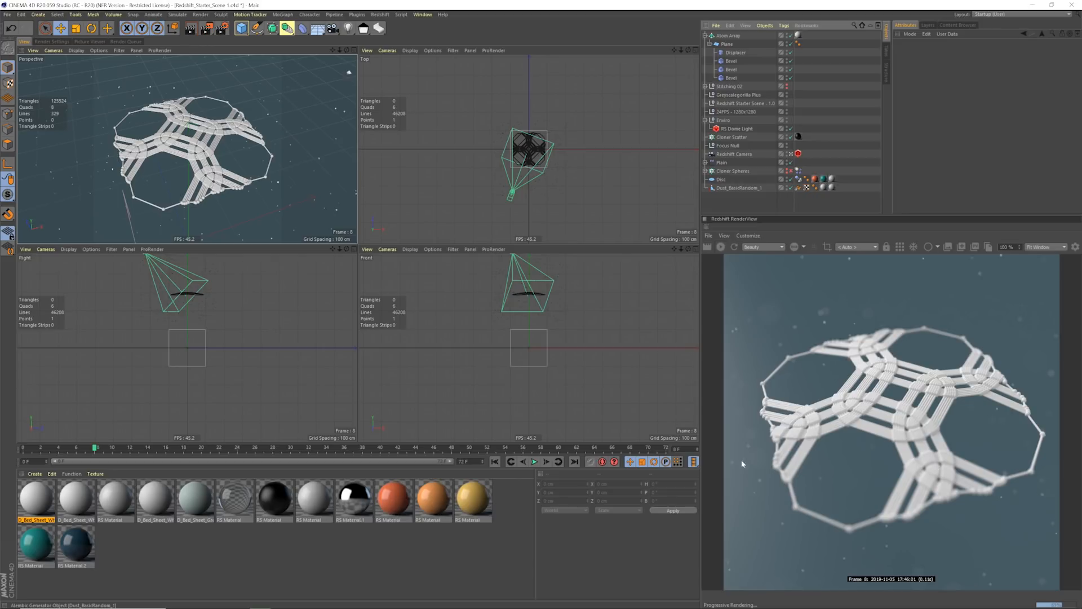